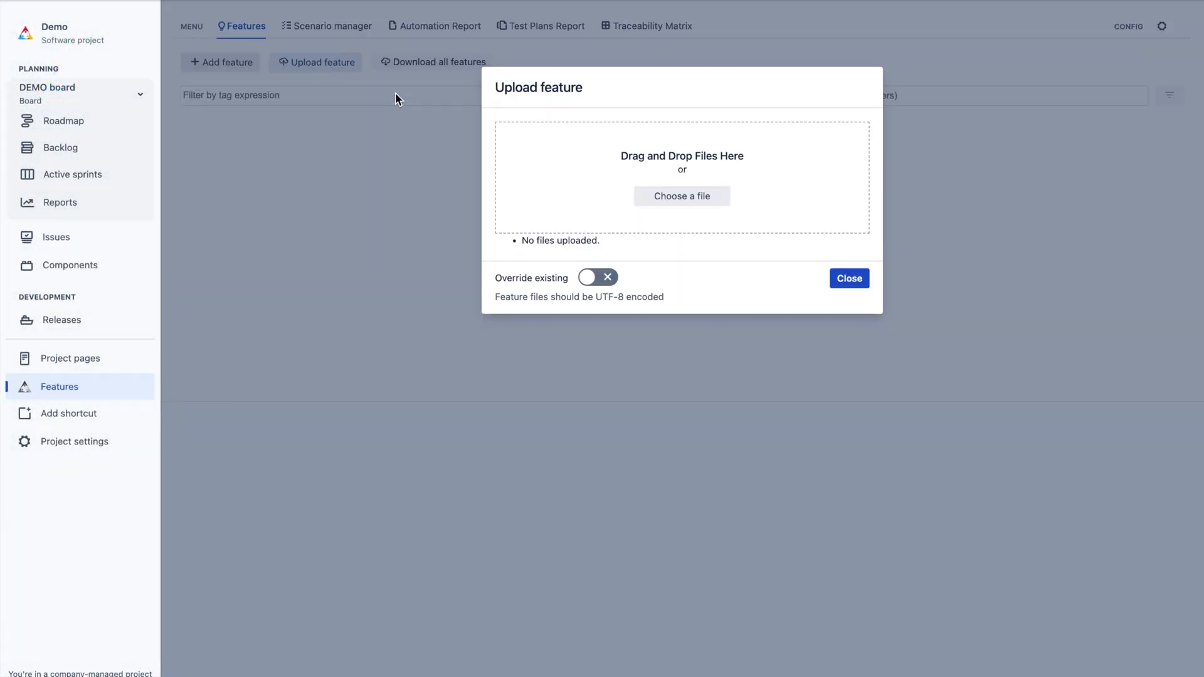
Upload the thirteen .feature files from AssertThat-Features into the Demo project.
click(681, 195)
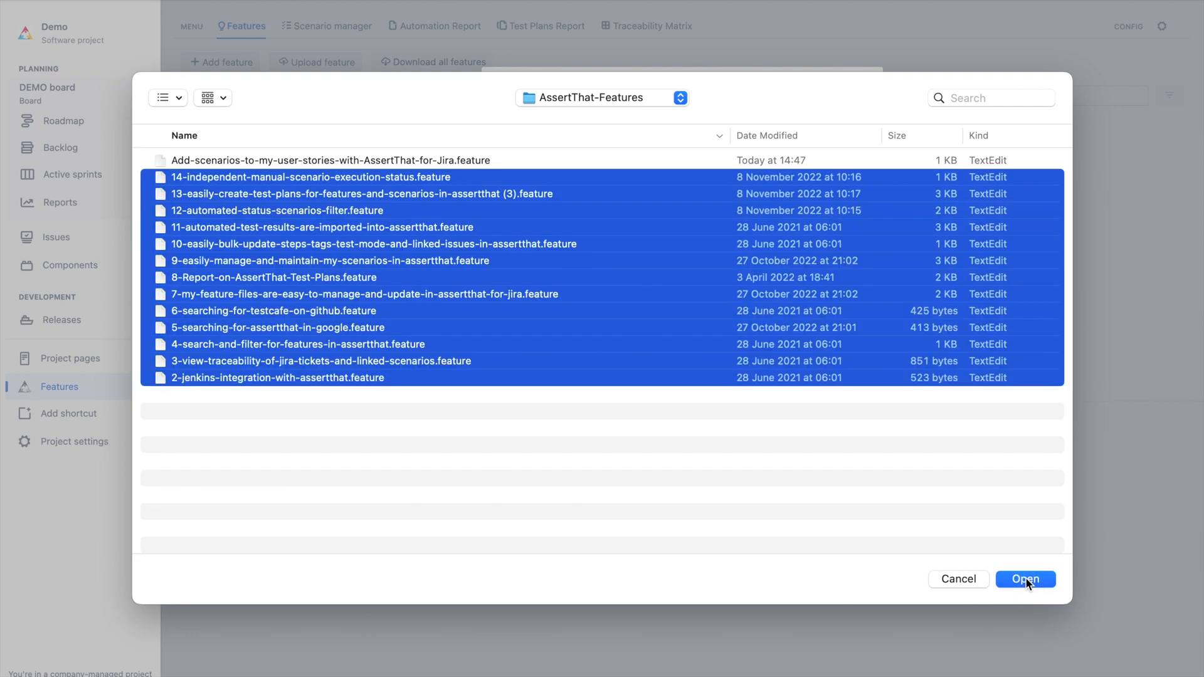
click(1025, 578)
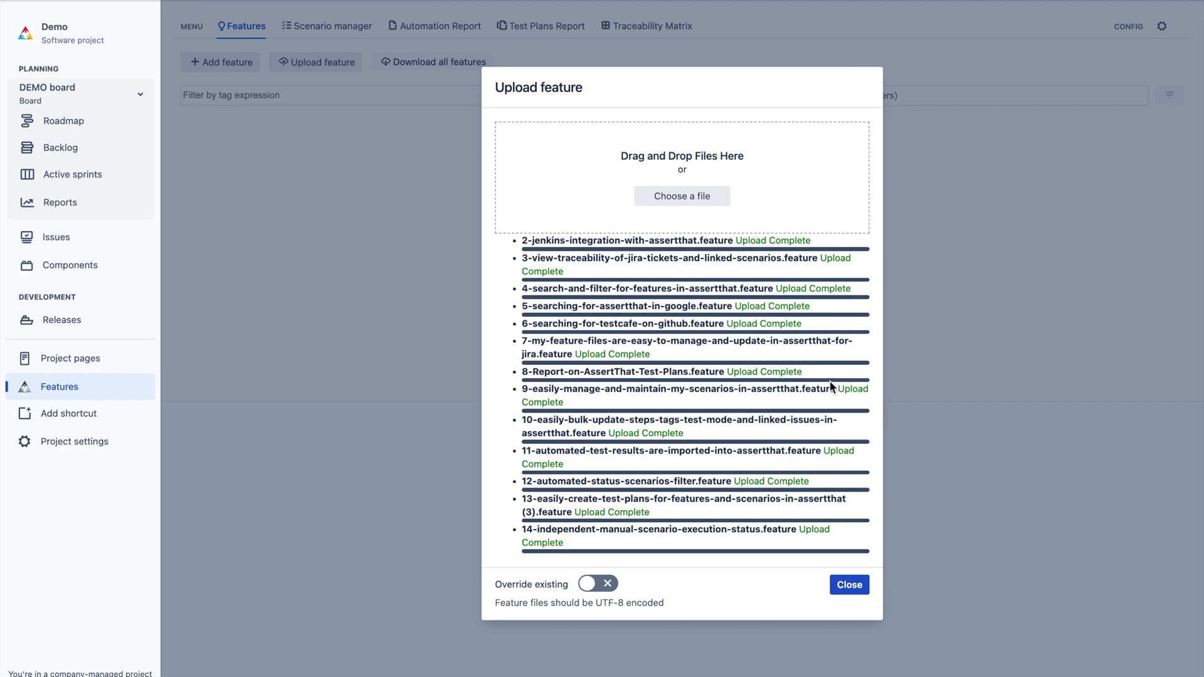
click(847, 584)
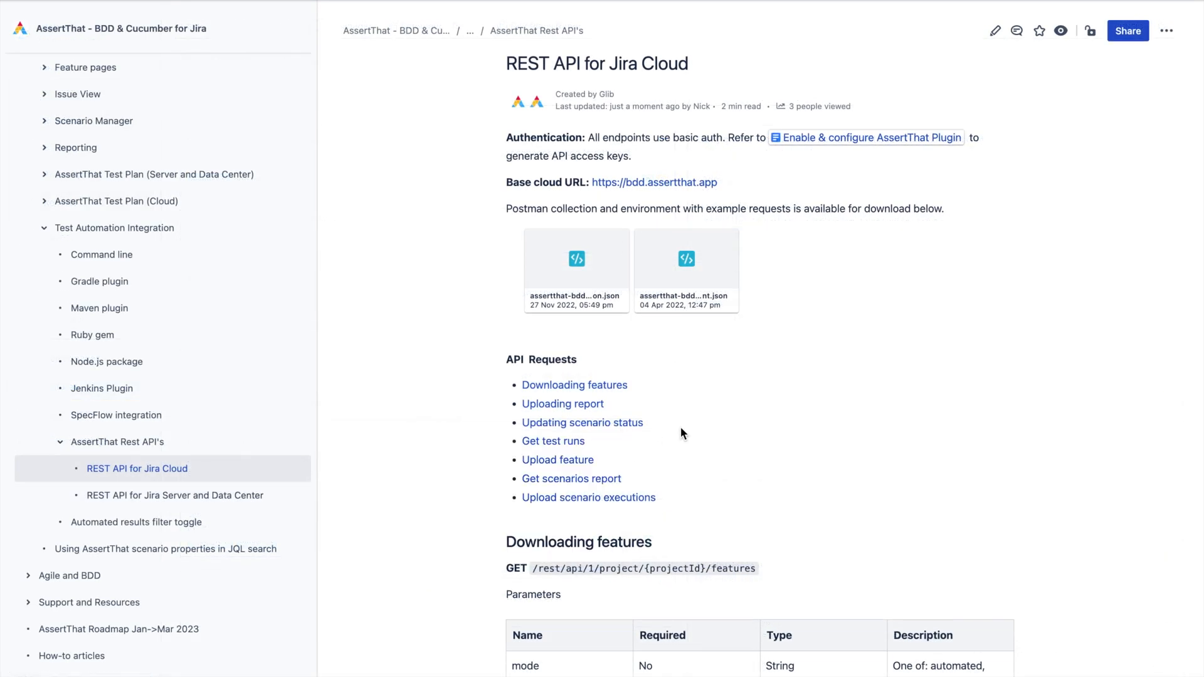
mouse_move(558, 459)
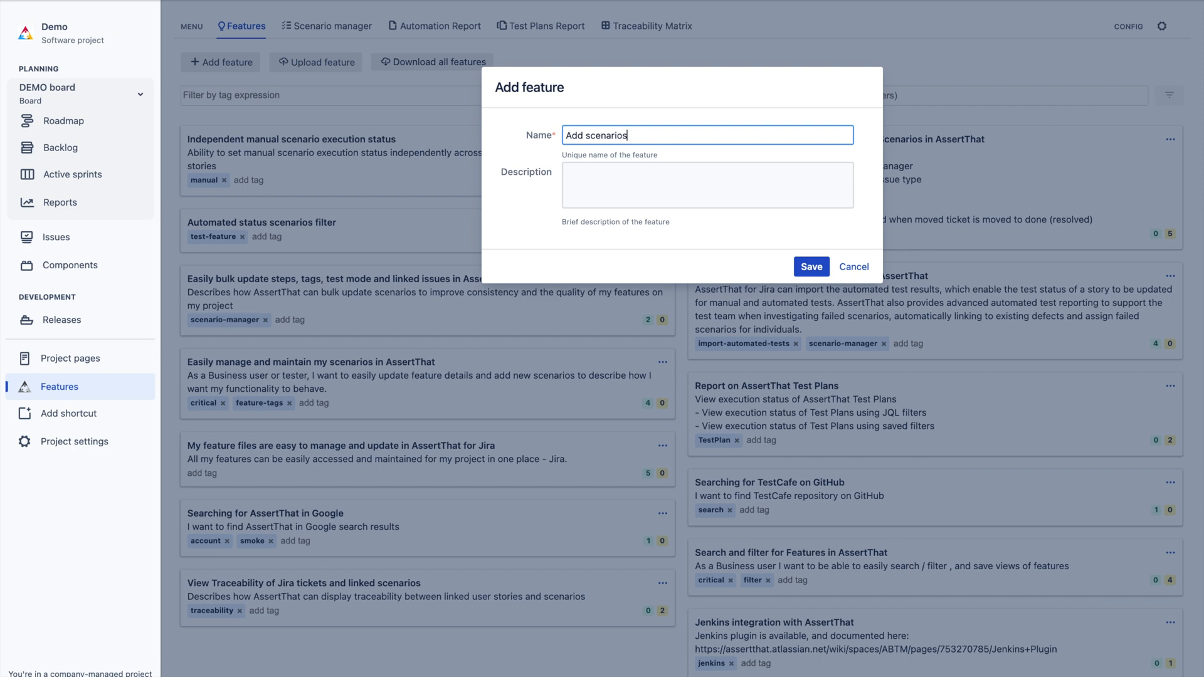
Save a new feature named 'Add scenarios to my user stories with AssertThat for Jira'.
text(to my user stories)
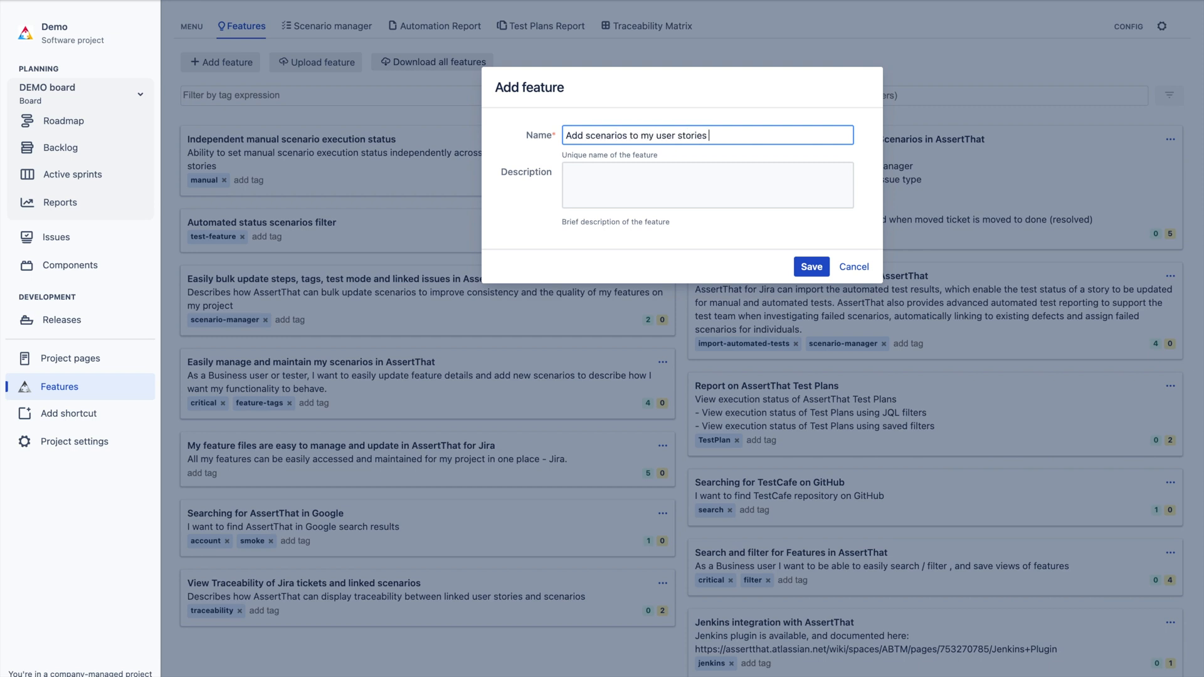
text(with AssertThat for Jira)
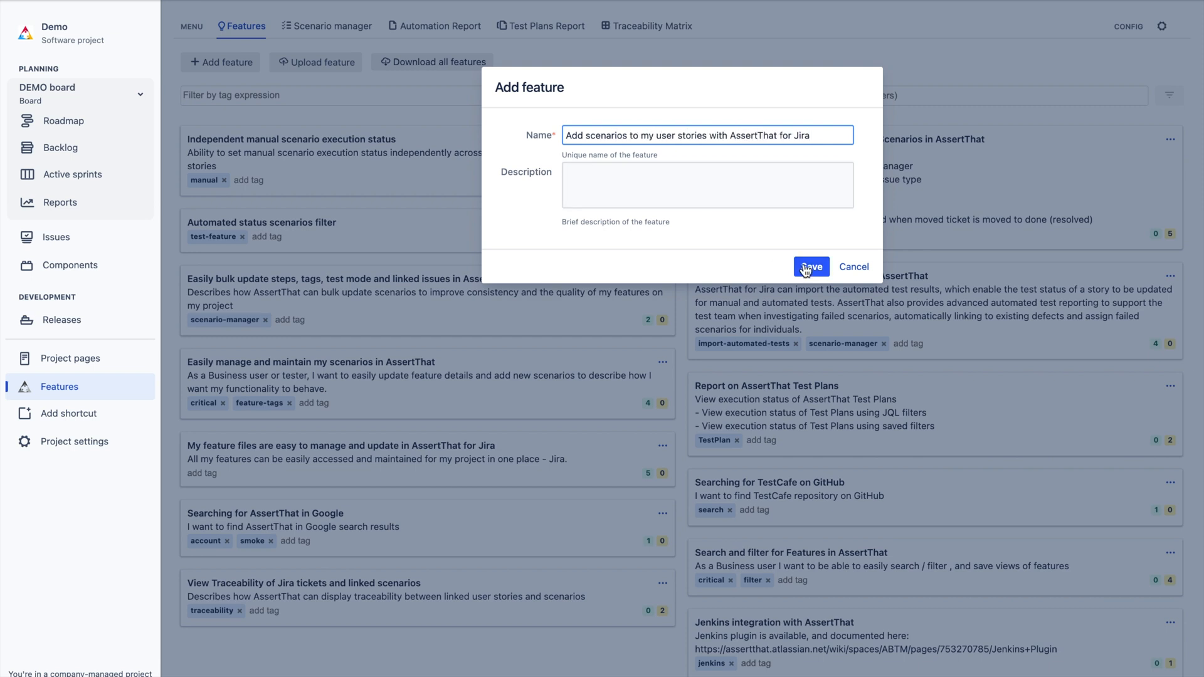
click(810, 267)
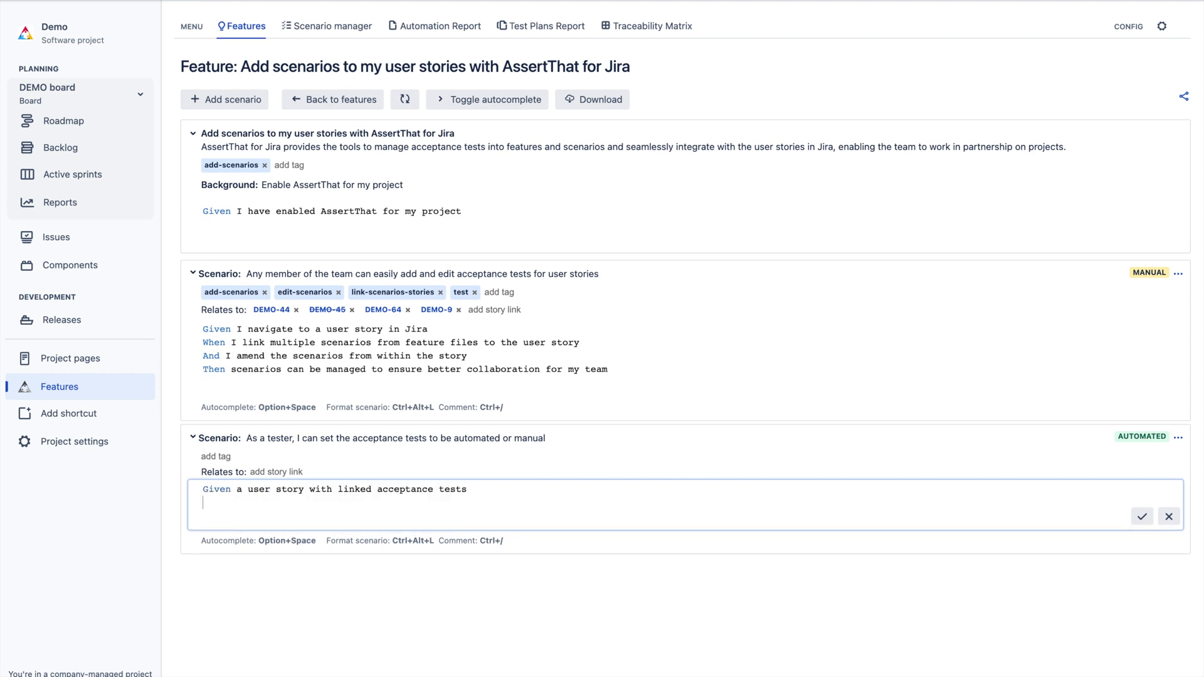
Write the Given/When/Then steps for the feature's automated scenario and save them.
text(When i change the status of an acceptance test to automated from manual)
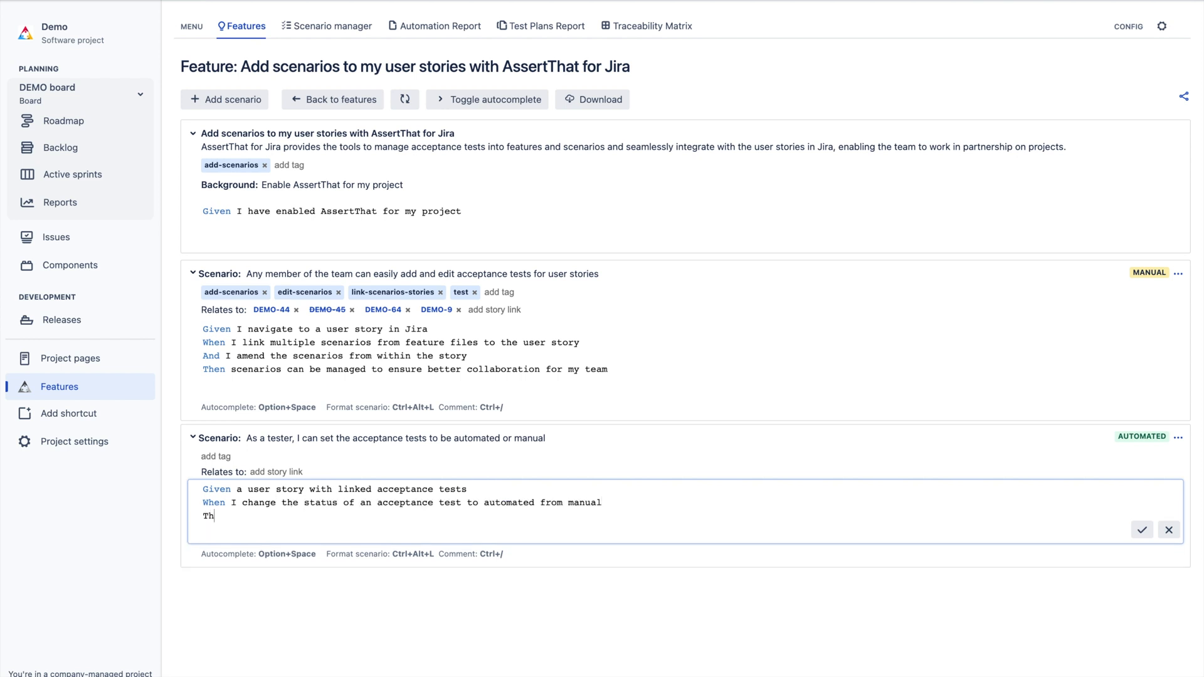
text(en the feature and scenario can be easily extracted and executed from my automation framework)
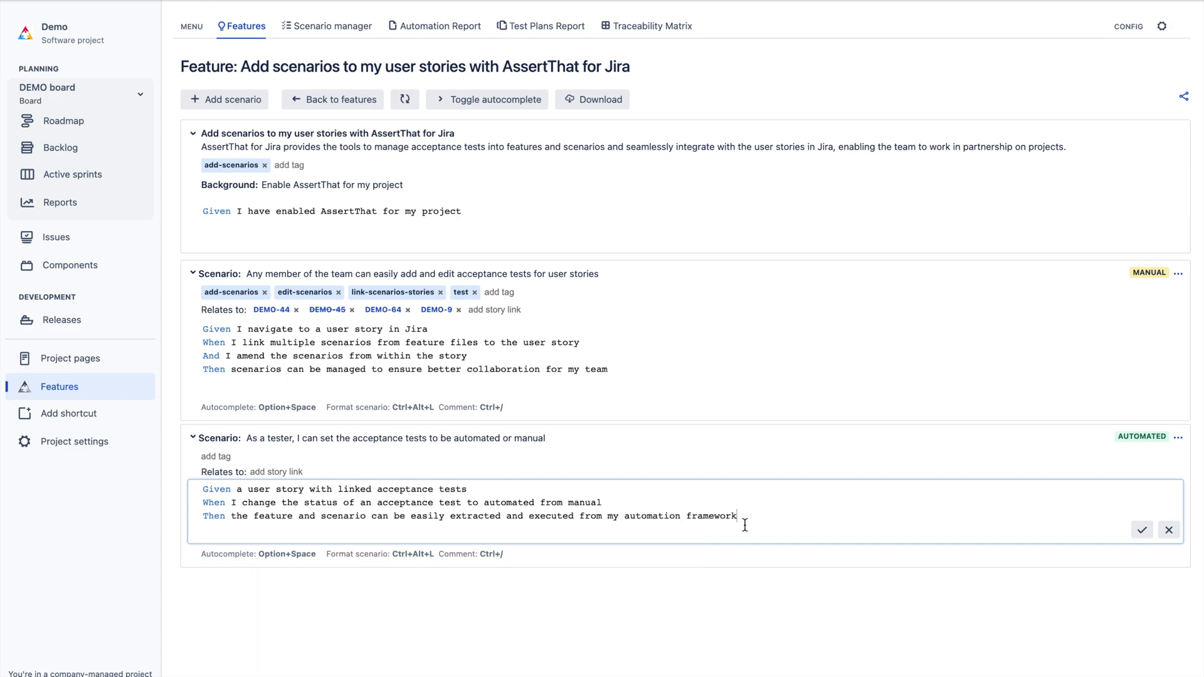
click(332, 25)
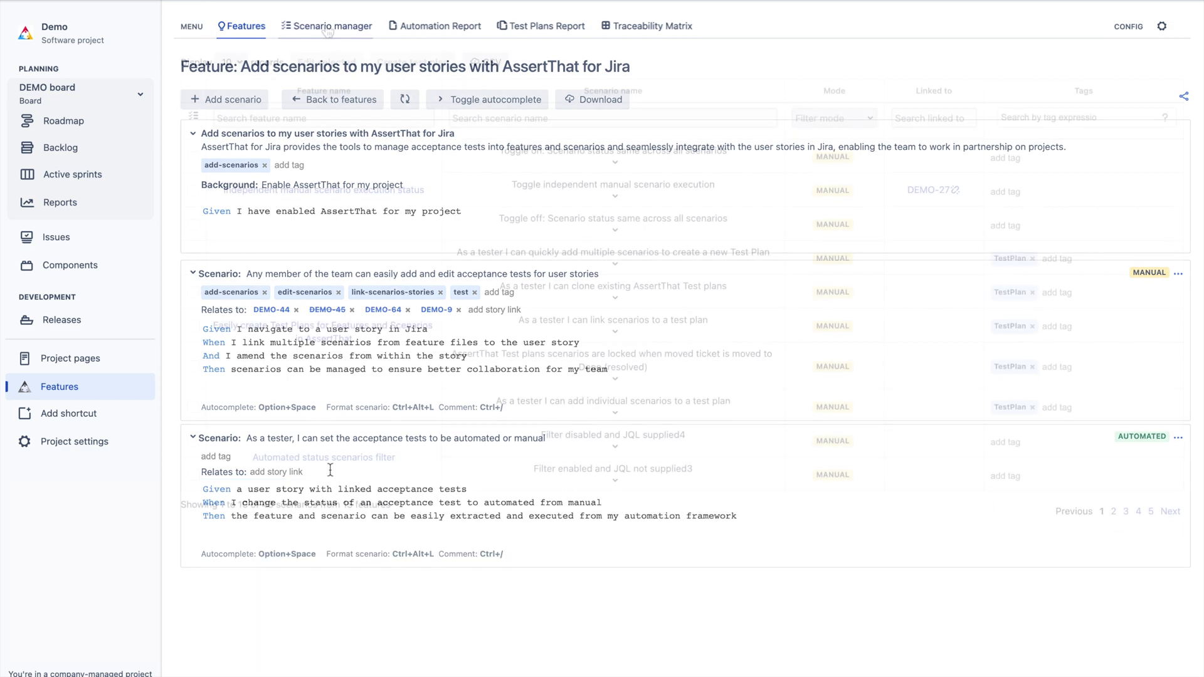
Bulk edit the ten selected scenarios in the Scenario manager and perform the update.
click(332, 25)
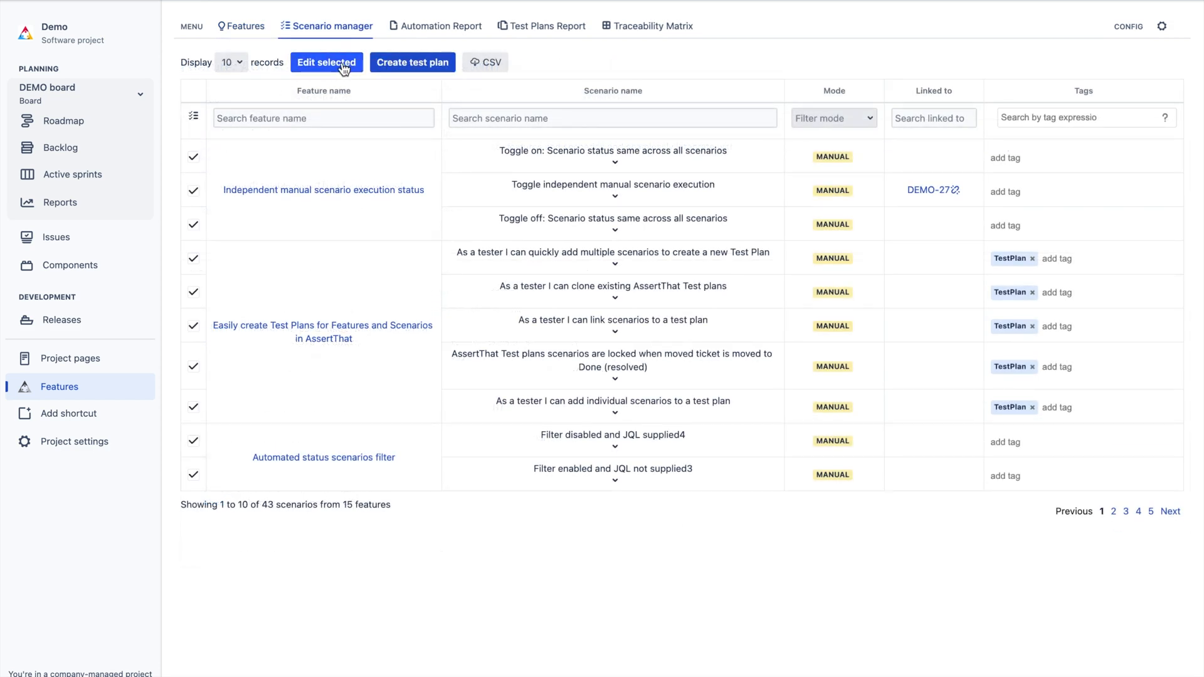
click(325, 63)
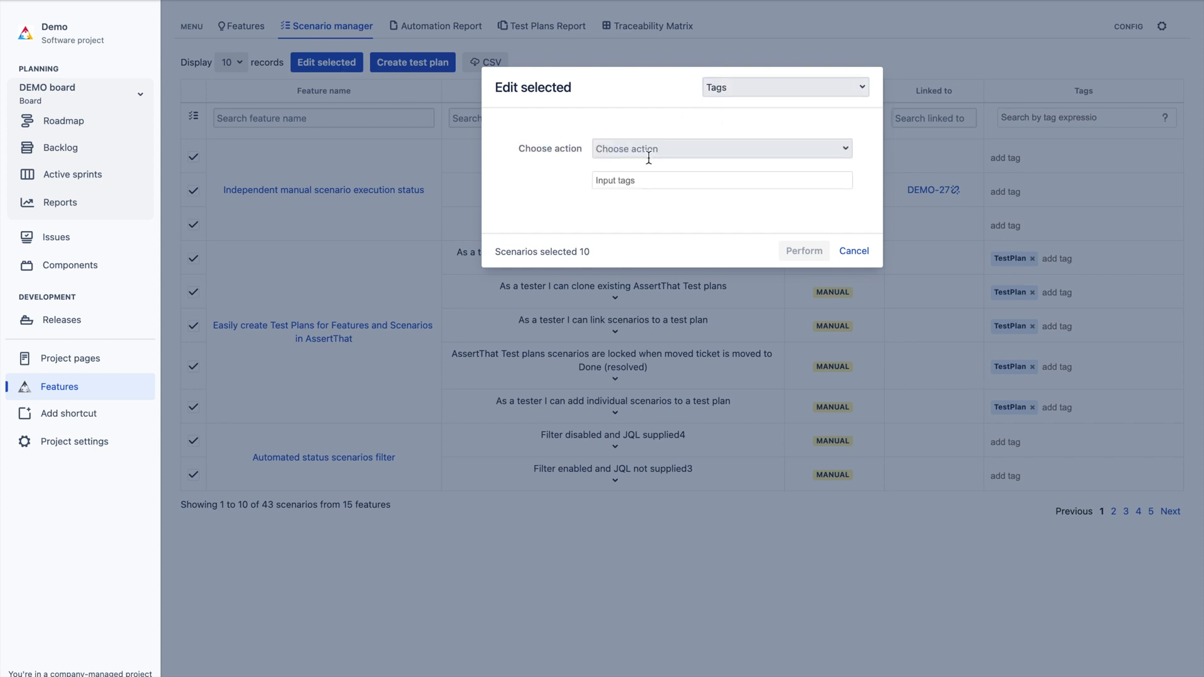
text(cr)
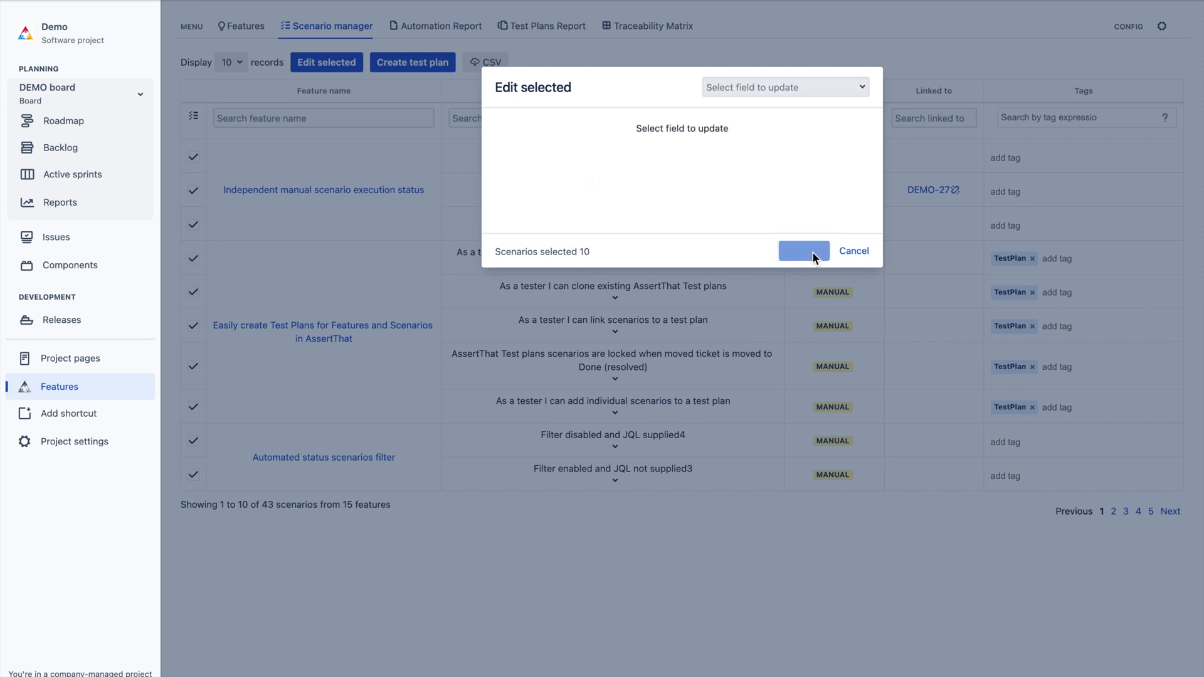
click(803, 250)
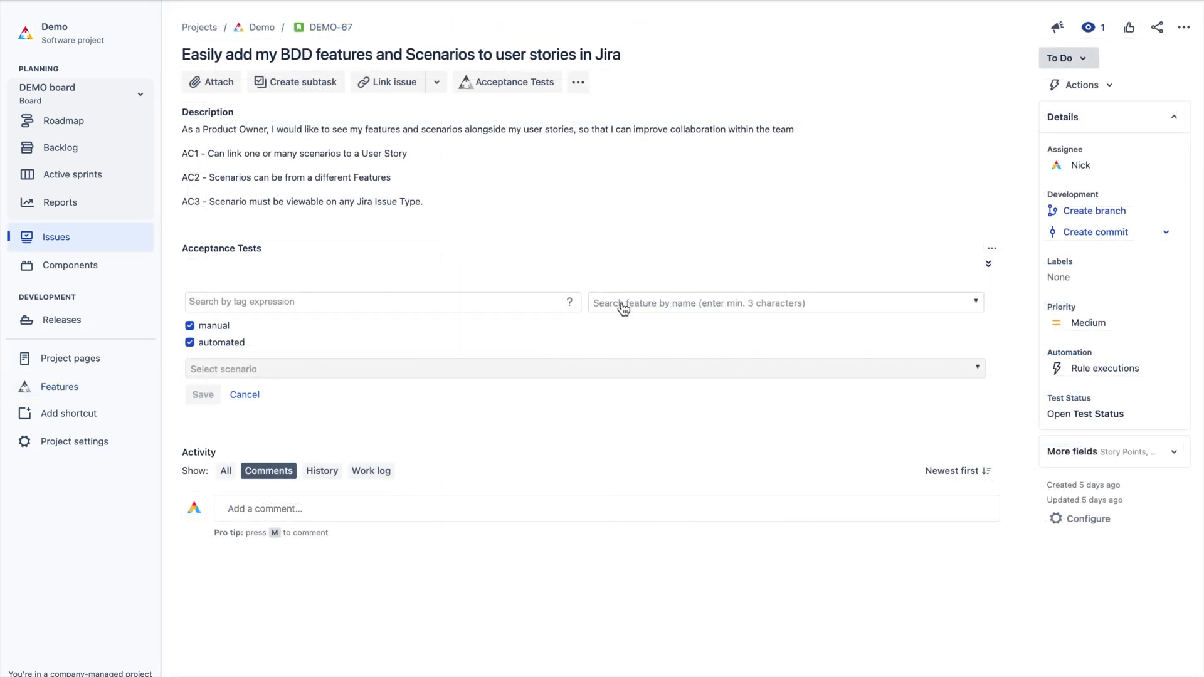
Link the Add scenarios feature's scenarios to story DEMO-67 and save a new scenario on it.
text(add)
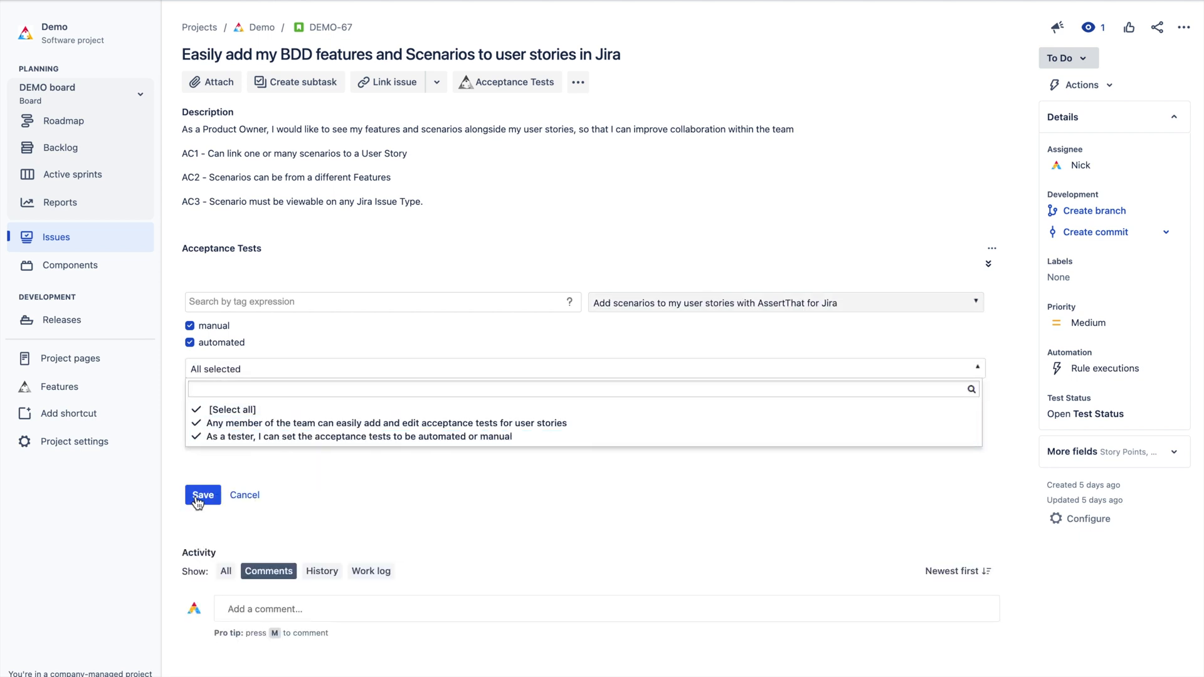
click(201, 495)
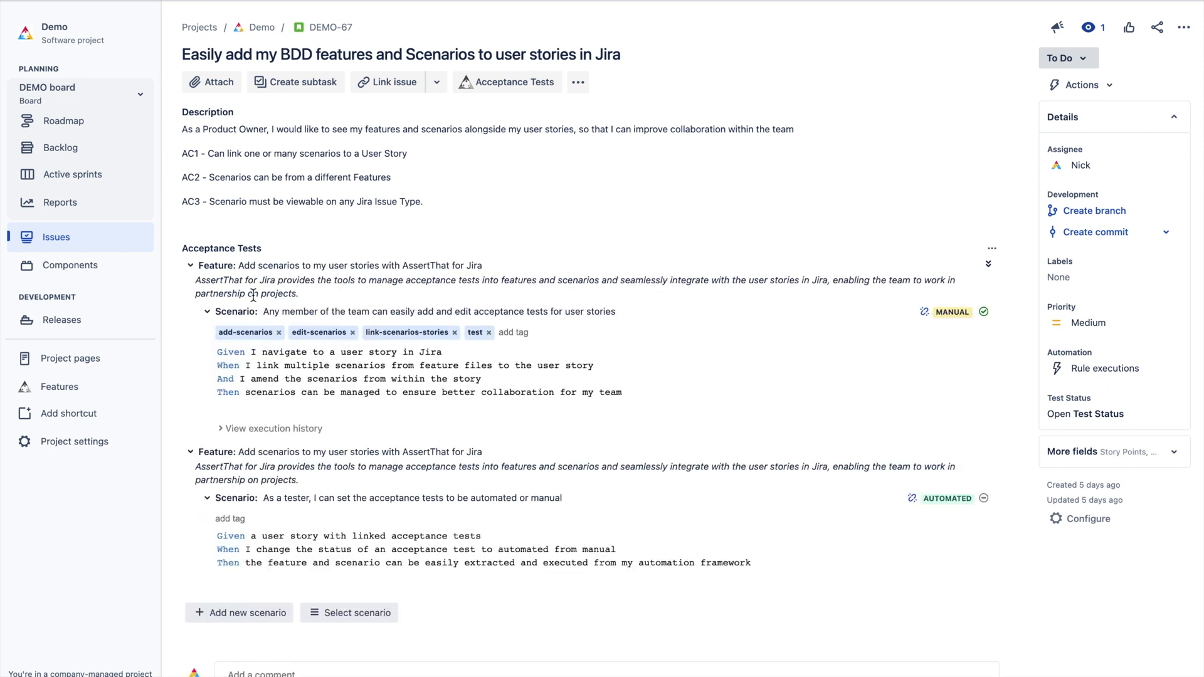
click(239, 612)
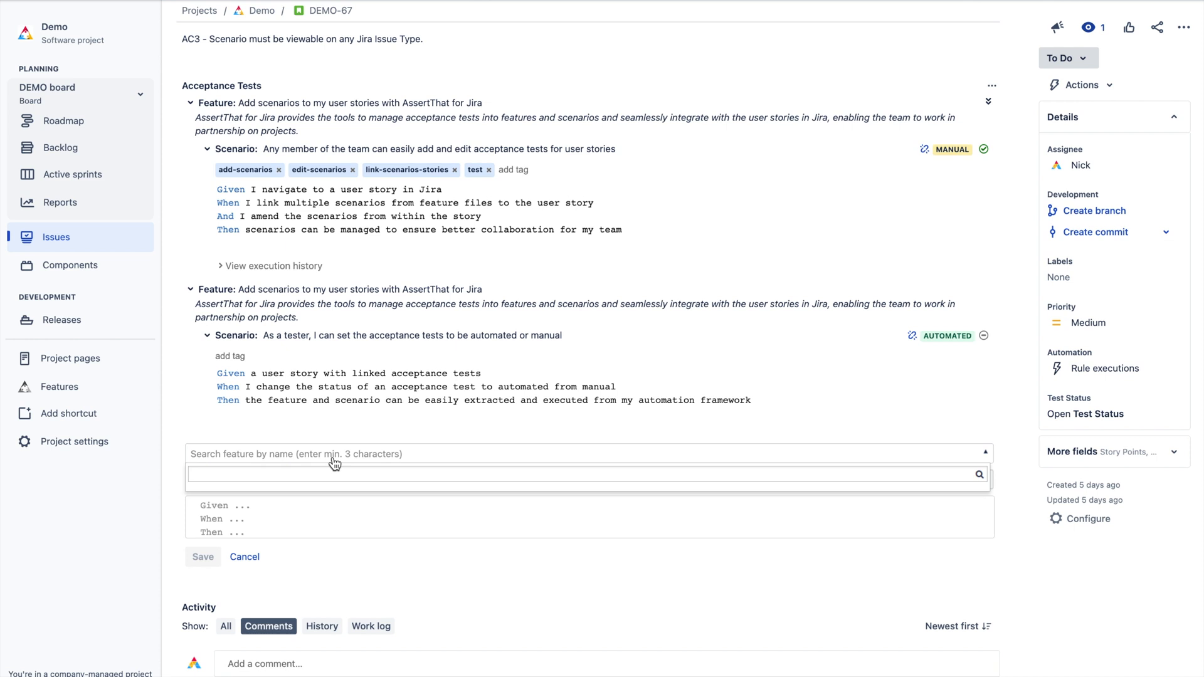
text(add)
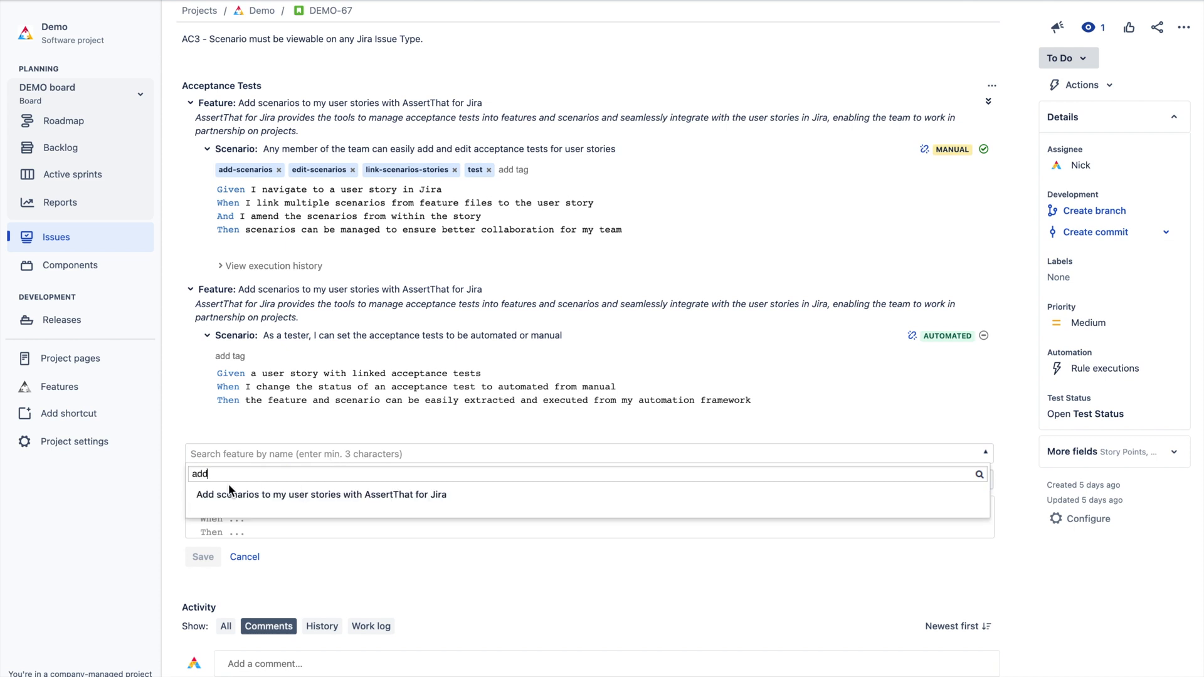
click(321, 495)
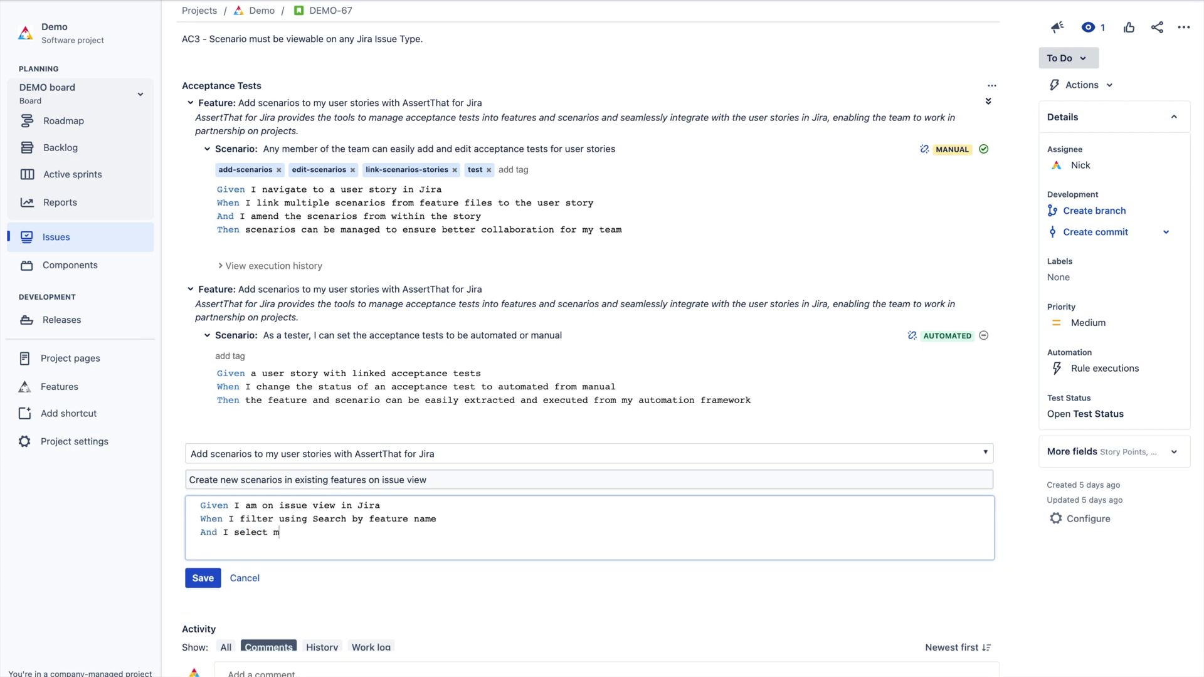
click(202, 578)
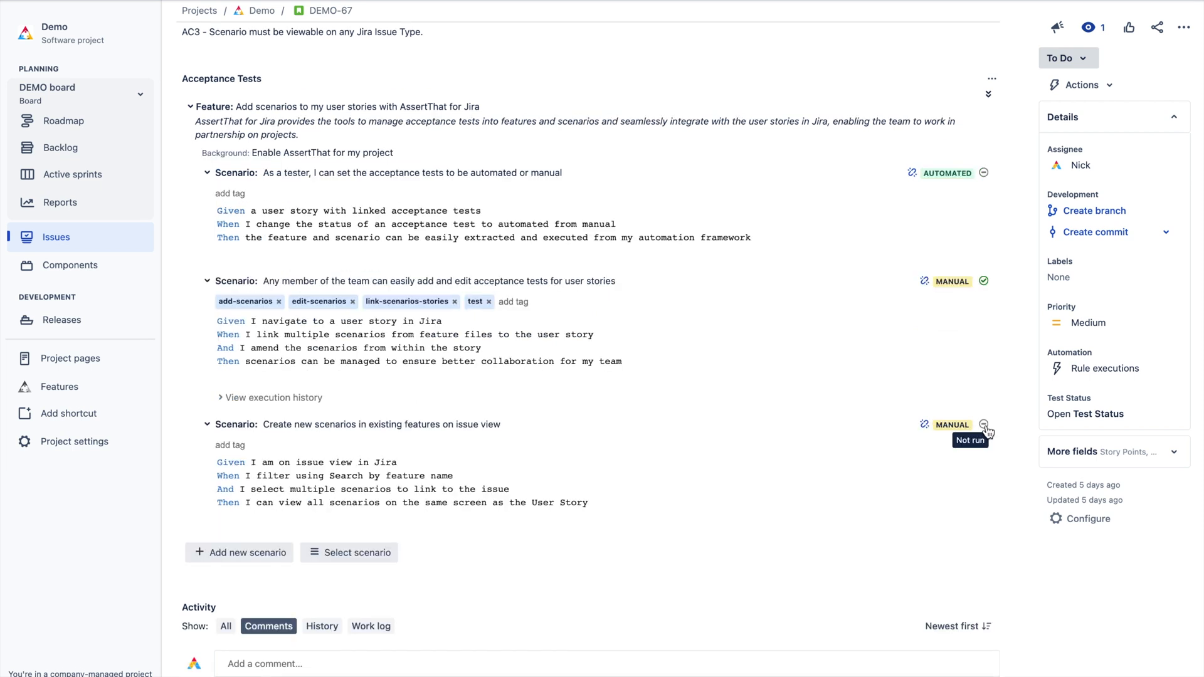
Record the new scenario as Passed with comment 'Test passed in SIT environment'.
click(984, 424)
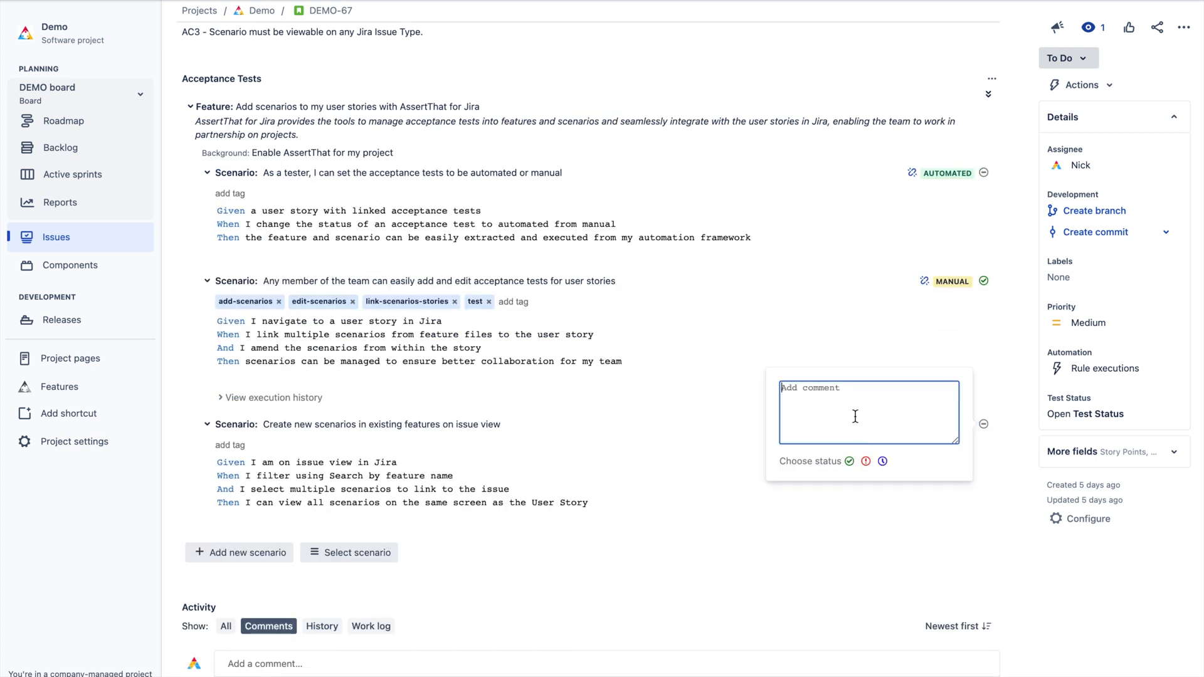
text(Test passed in)
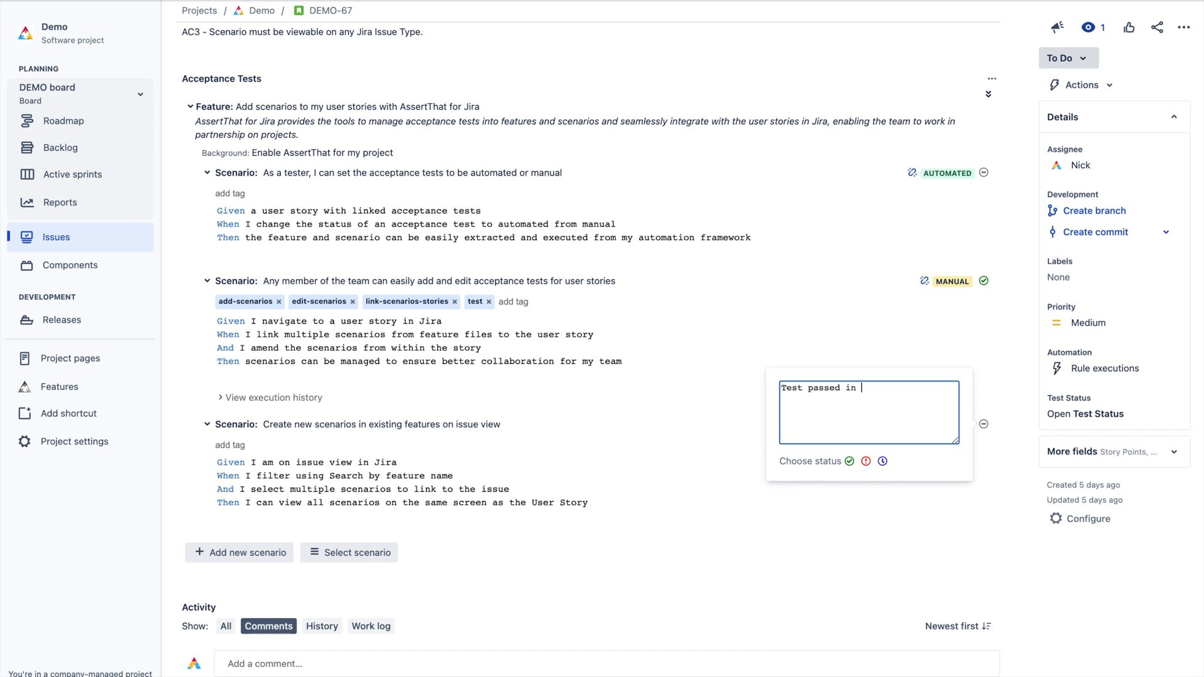
text(SIT environment)
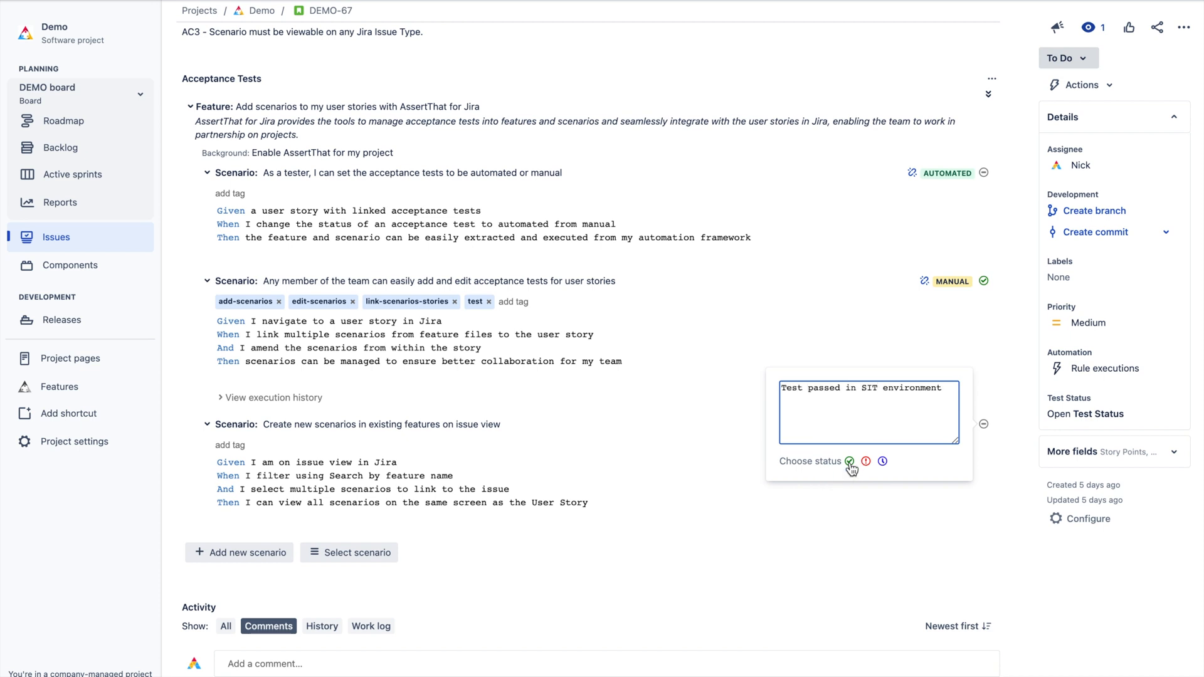
click(849, 462)
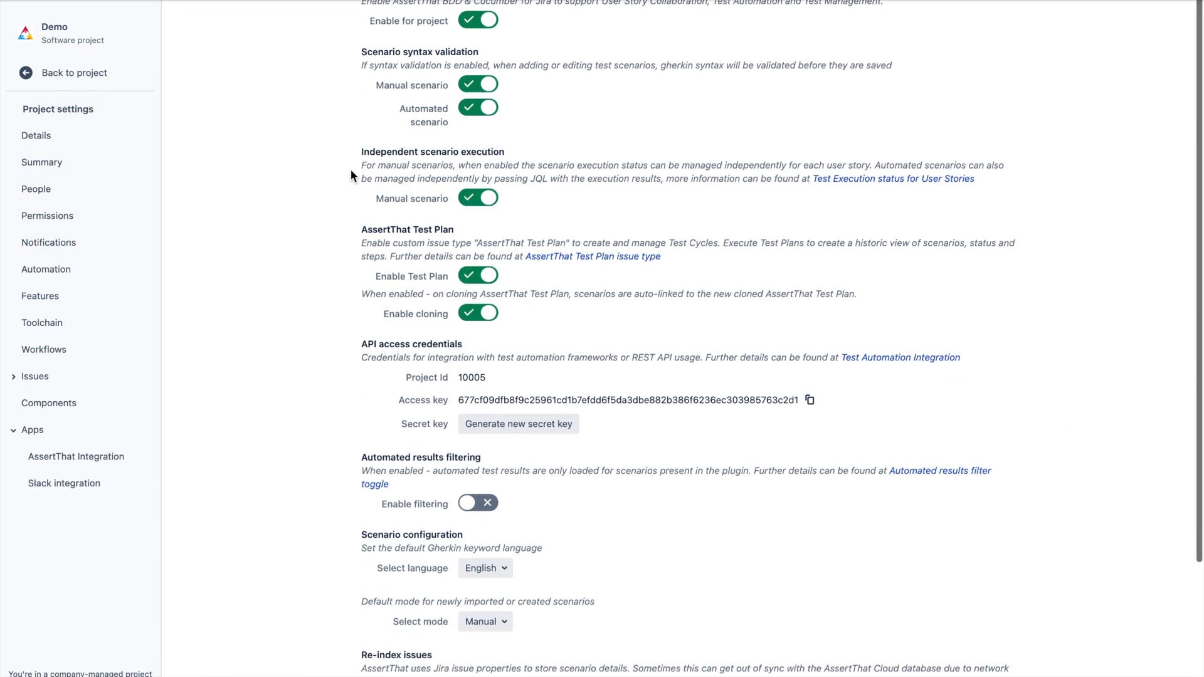
scroll(down, 3)
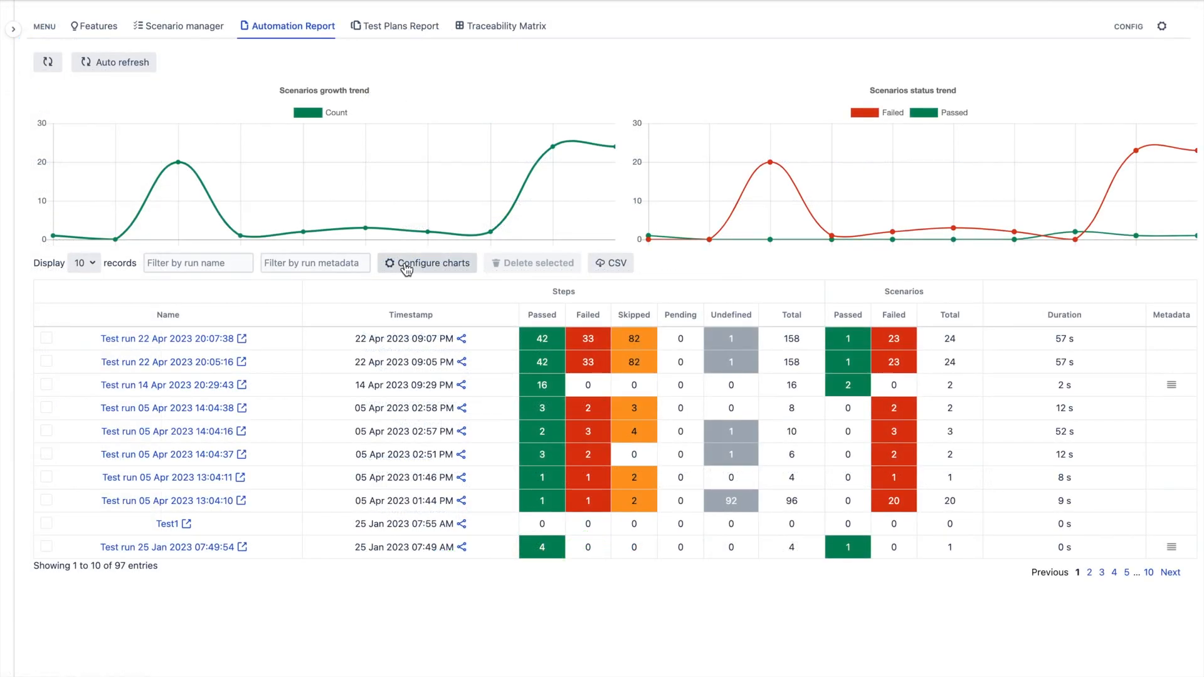
Add the Runs duration and steps status charts to the Automation Report.
click(427, 263)
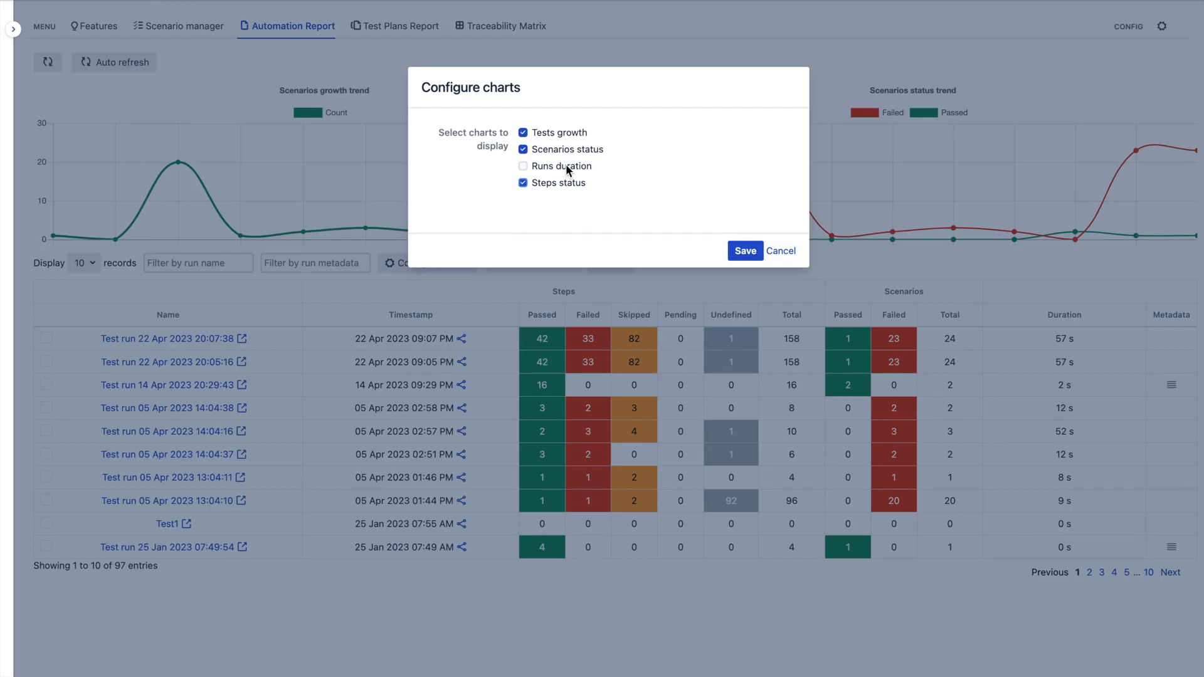
click(523, 166)
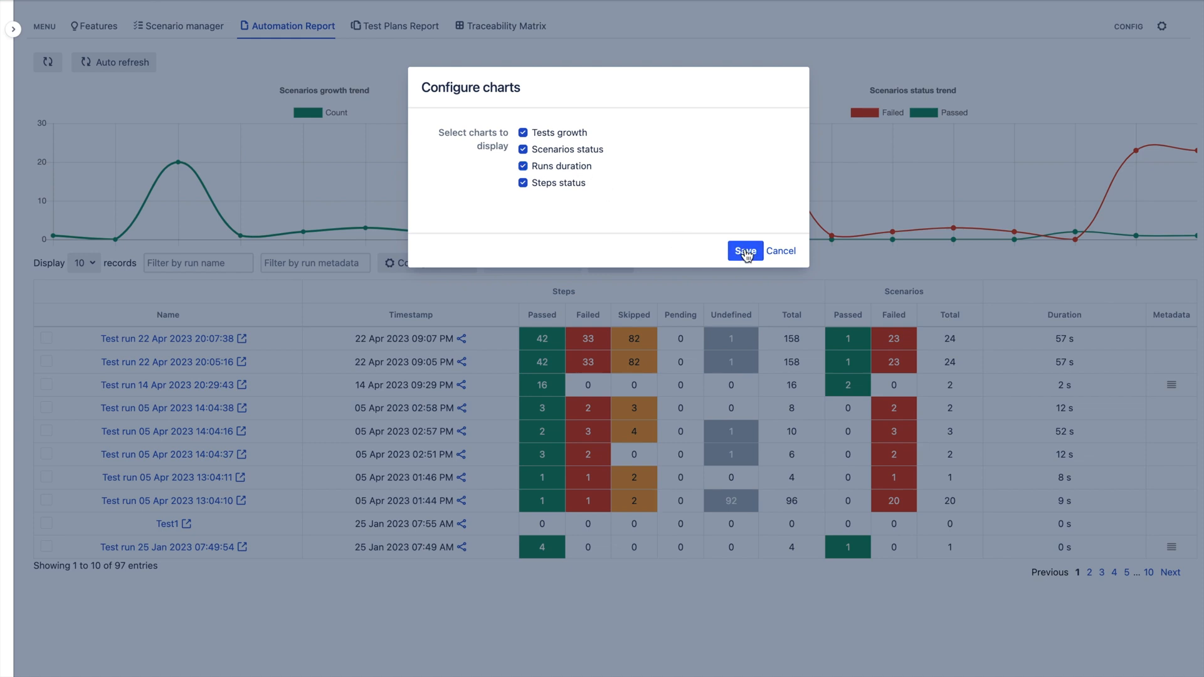
click(744, 250)
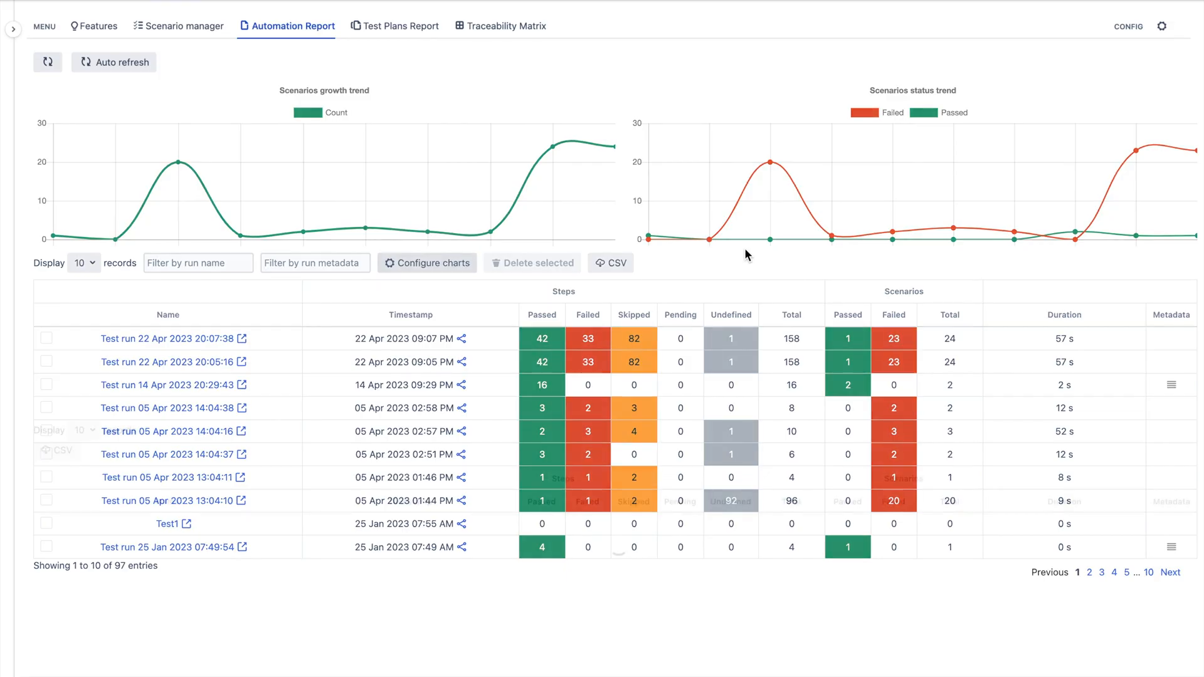
click(427, 263)
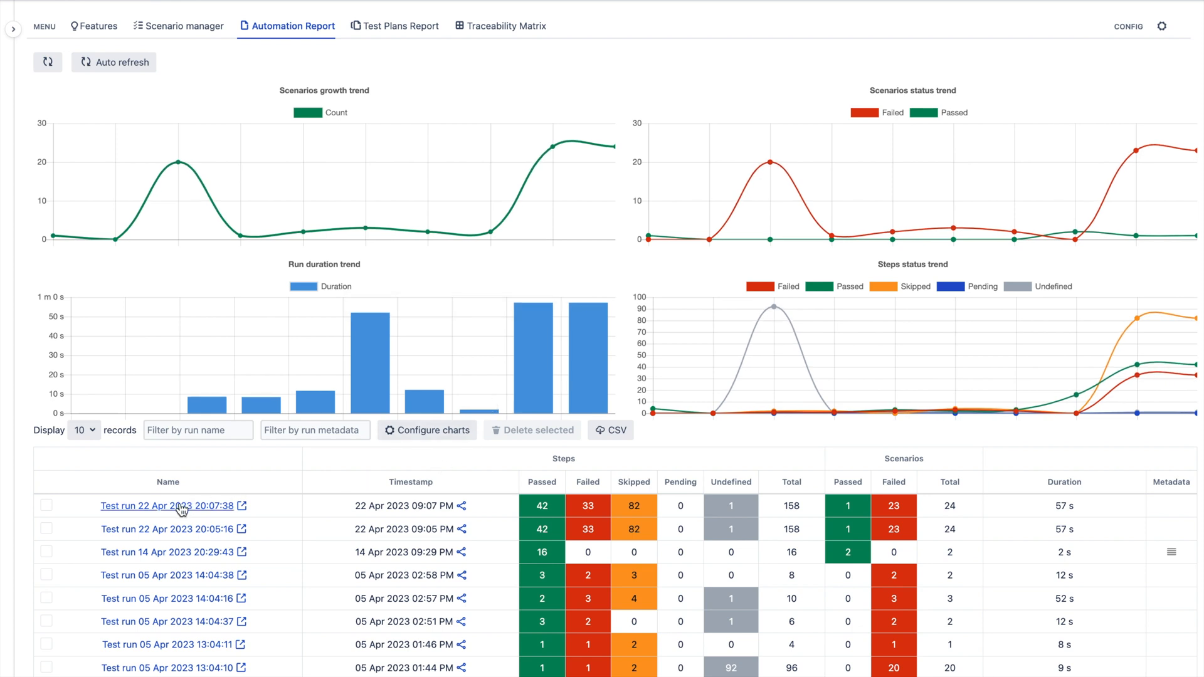
click(168, 505)
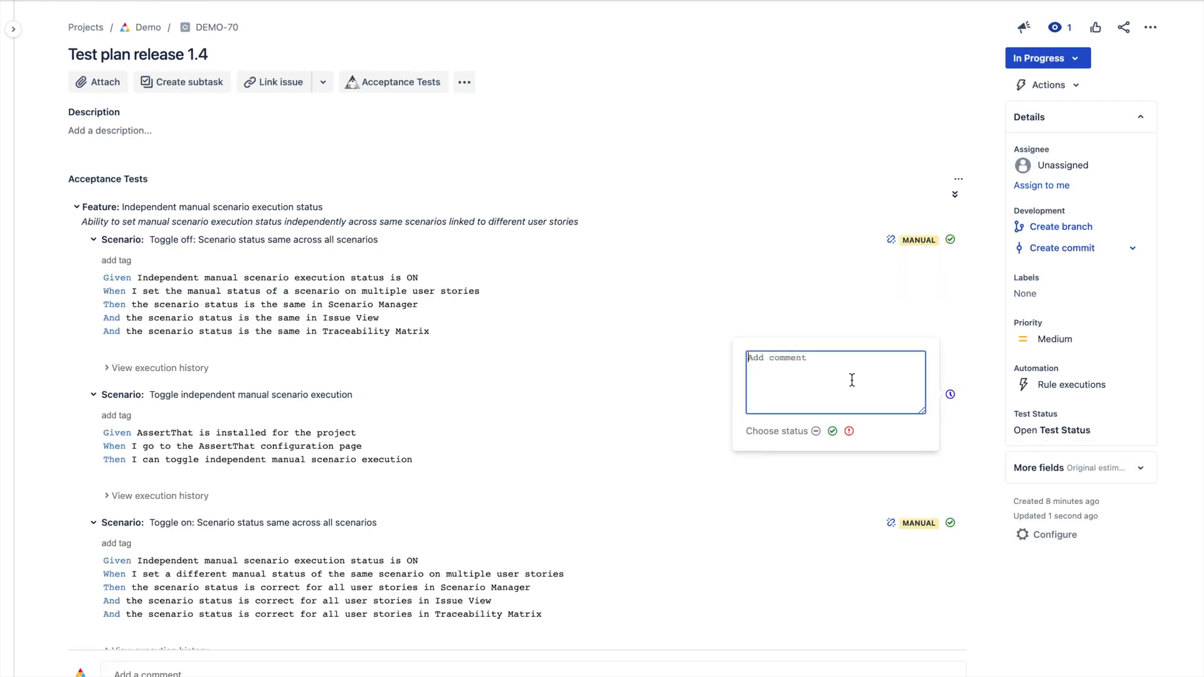
Mark the scenario Passed with comment 'Test Passed in SIT ver1.4' and move DEMO-70 to Done.
text(Test Passed in SIT ver1.4)
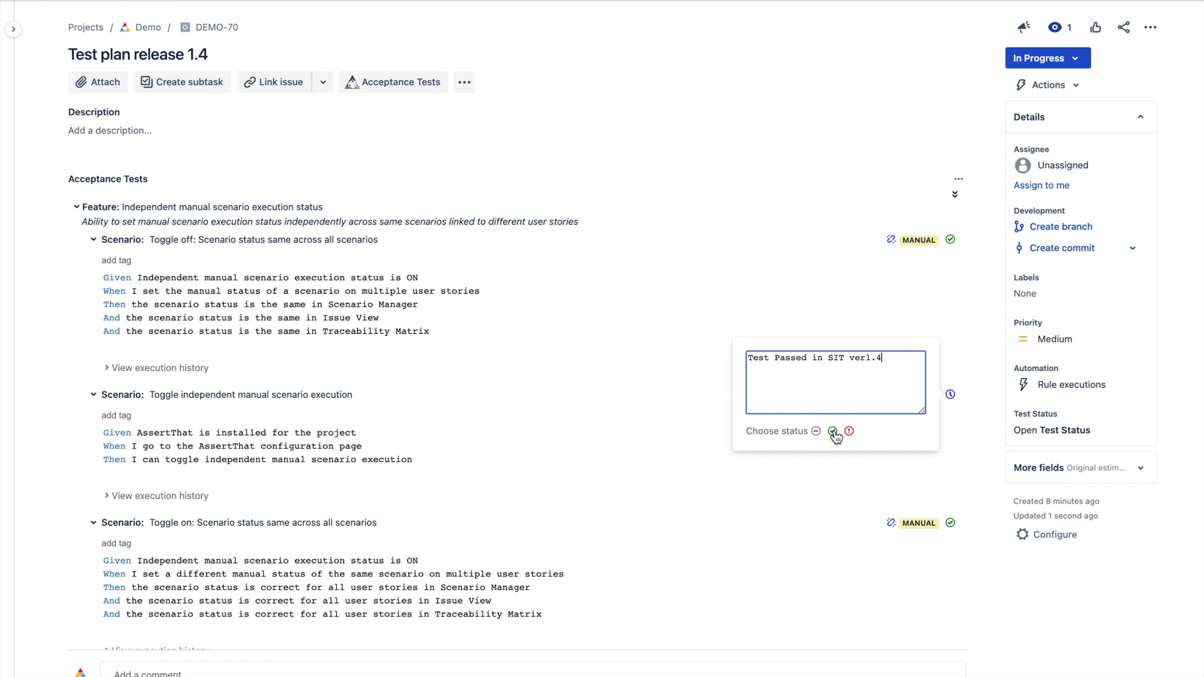
click(834, 430)
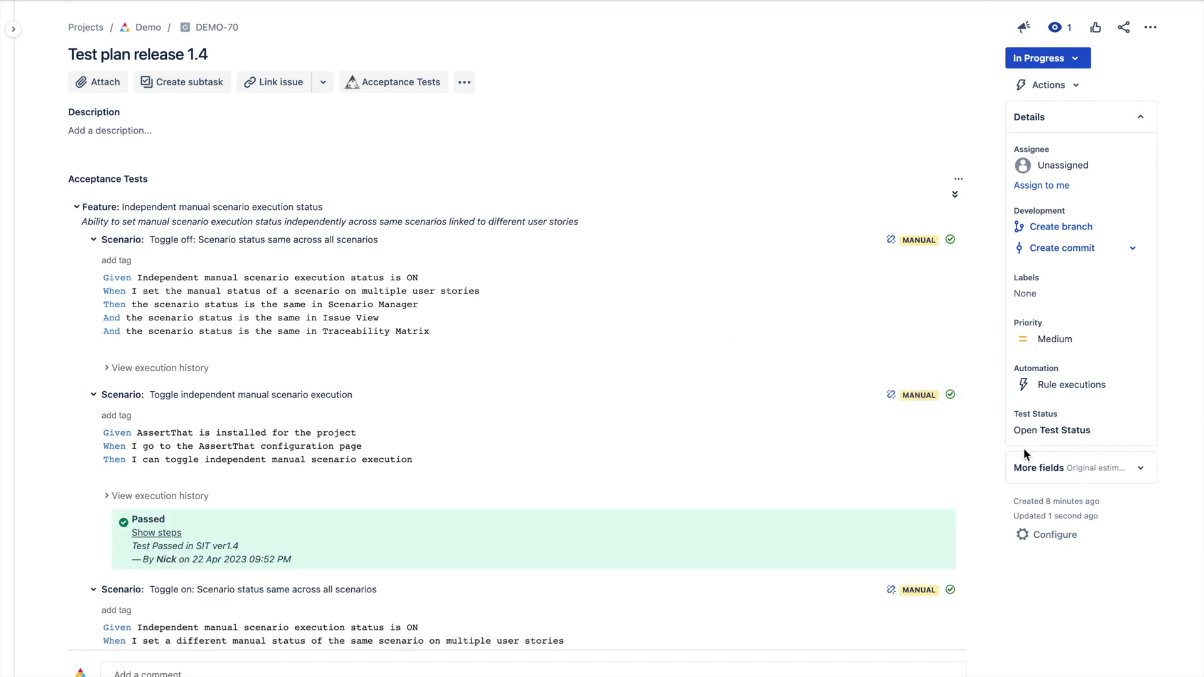
click(1066, 431)
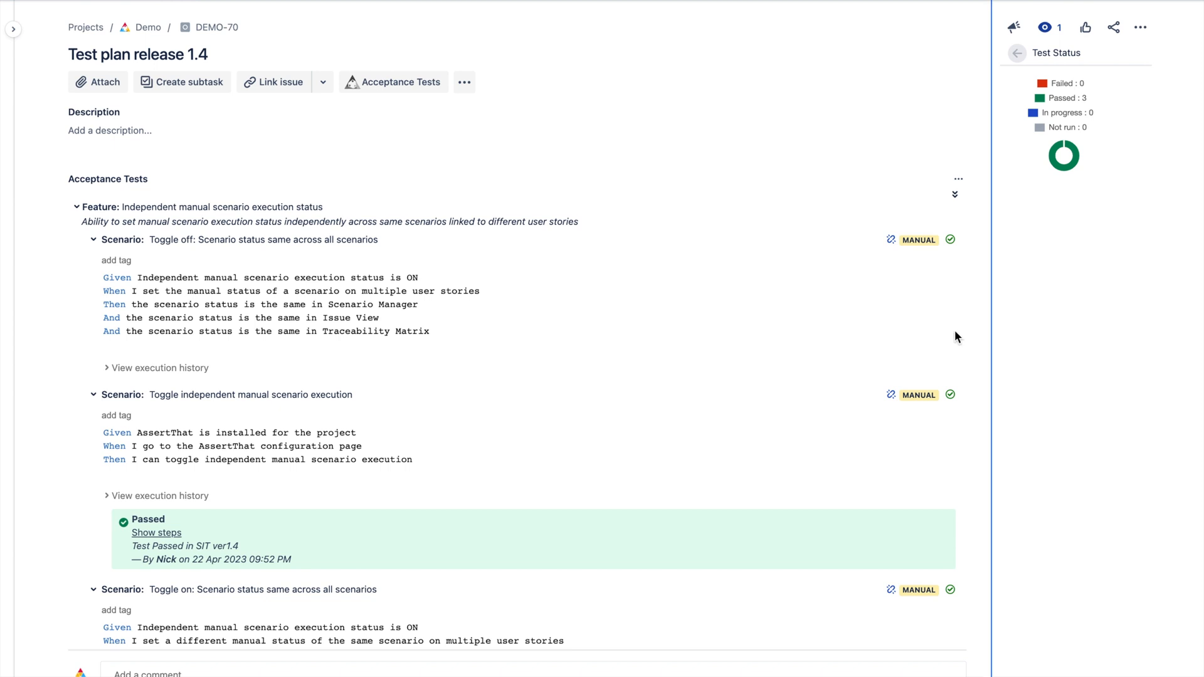
click(1016, 53)
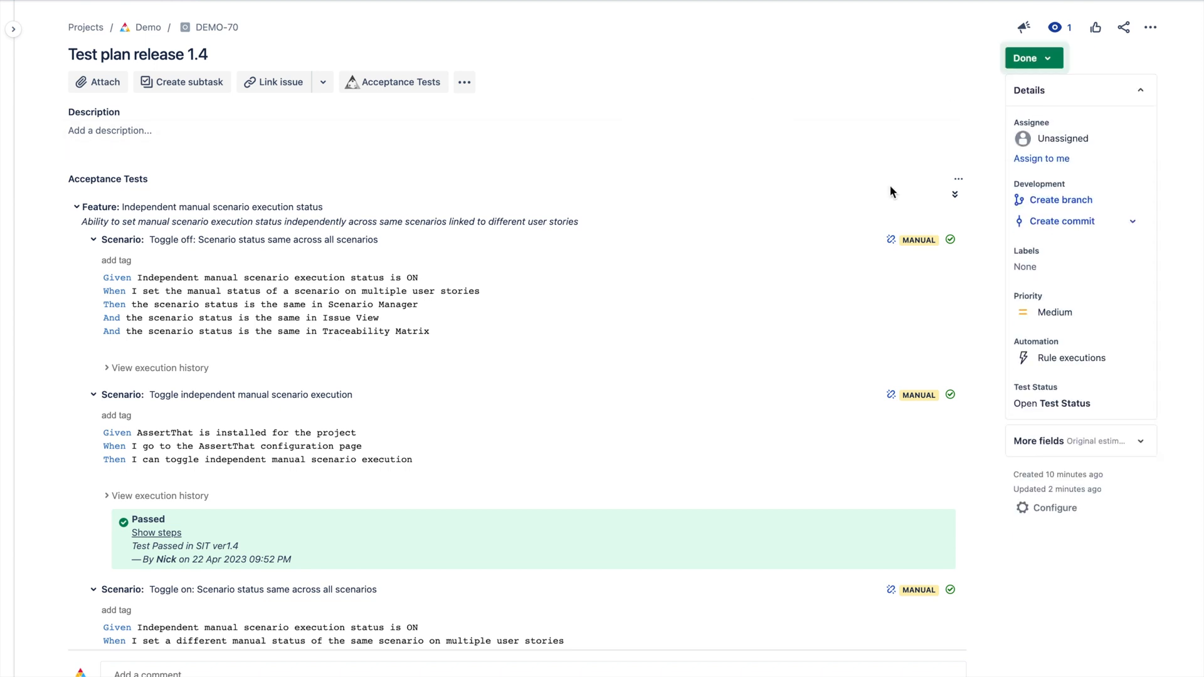
click(1029, 58)
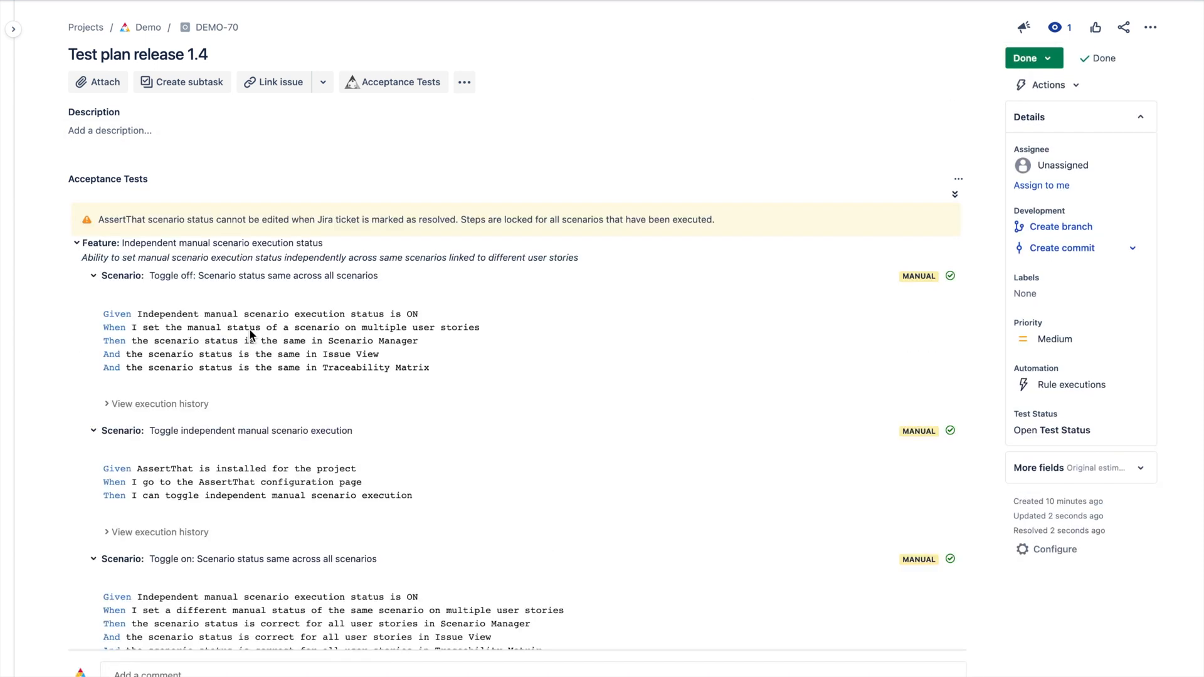
Expand the scenario's execution history and the steps of the passed run.
click(160, 531)
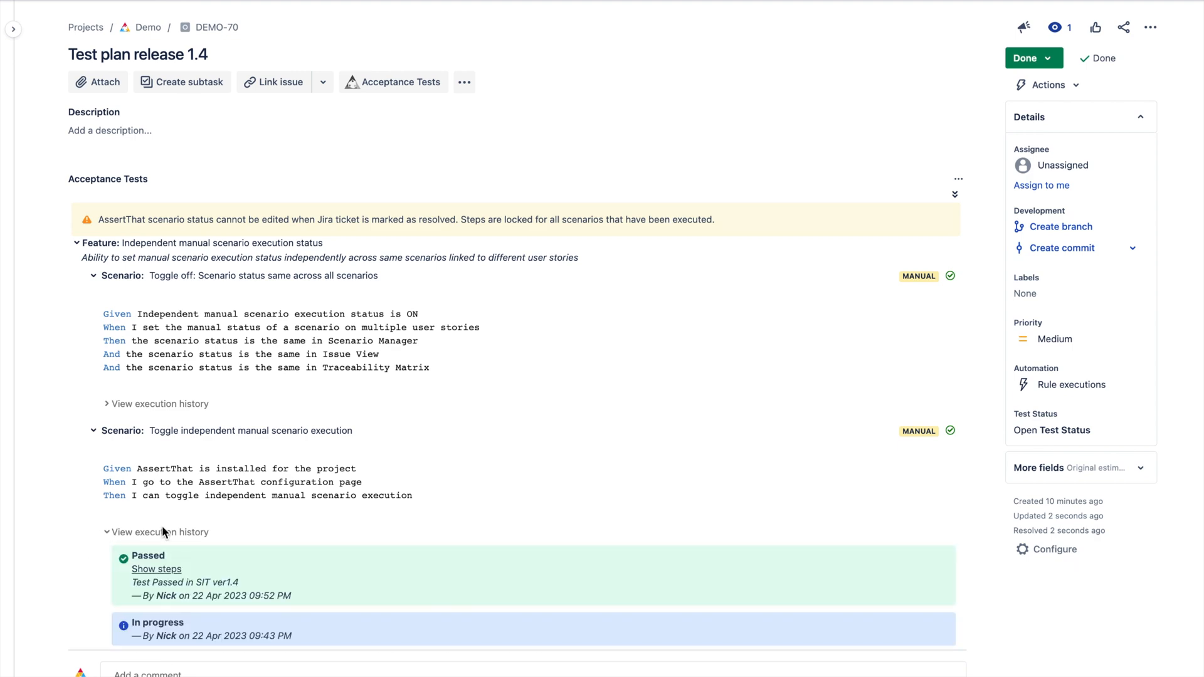
click(156, 568)
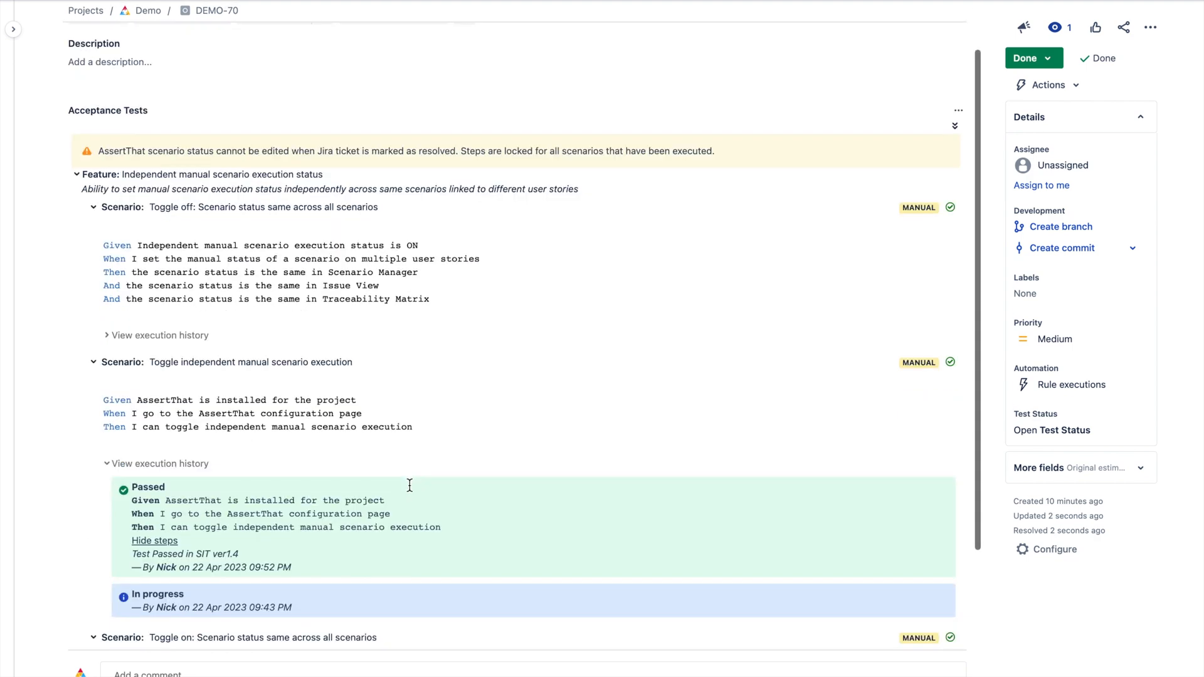
click(653, 25)
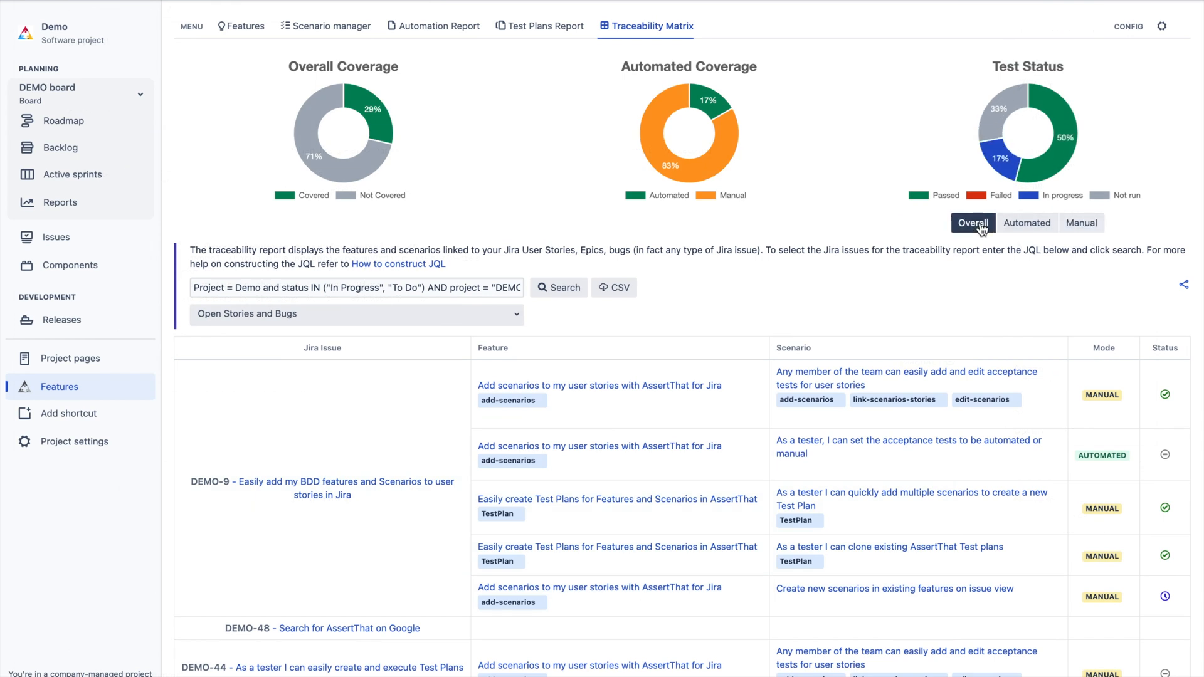
Filter the Traceability Matrix to Completed Stories, then view the Test Plans Report.
click(355, 314)
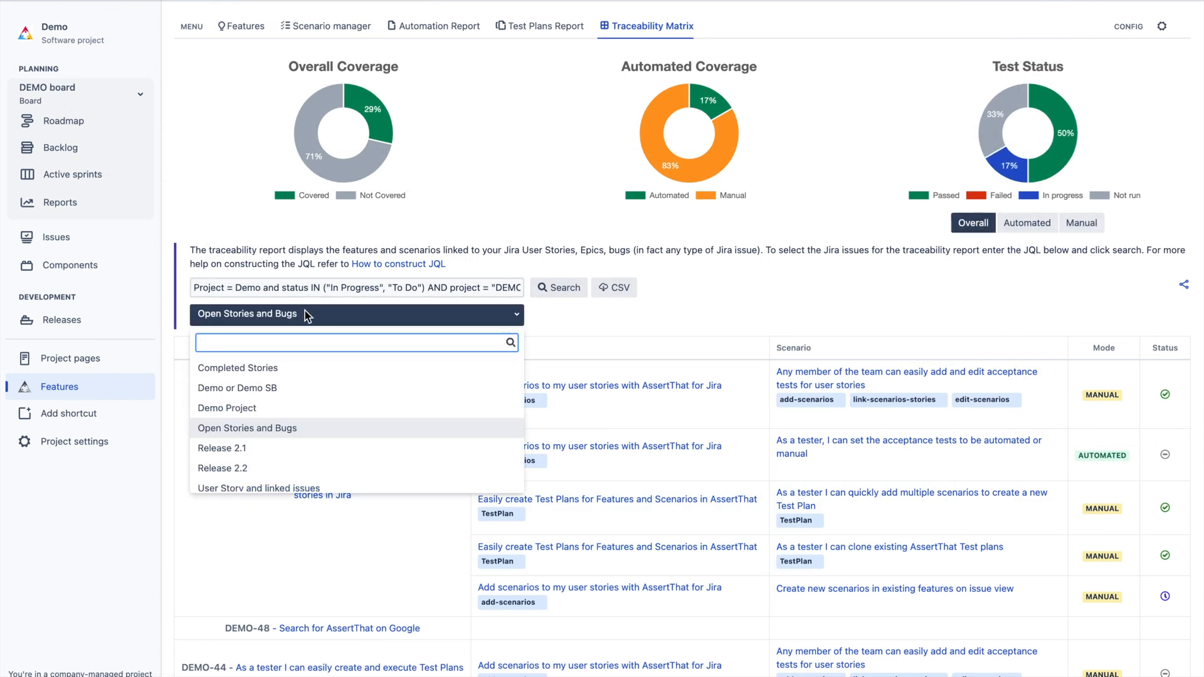
click(237, 367)
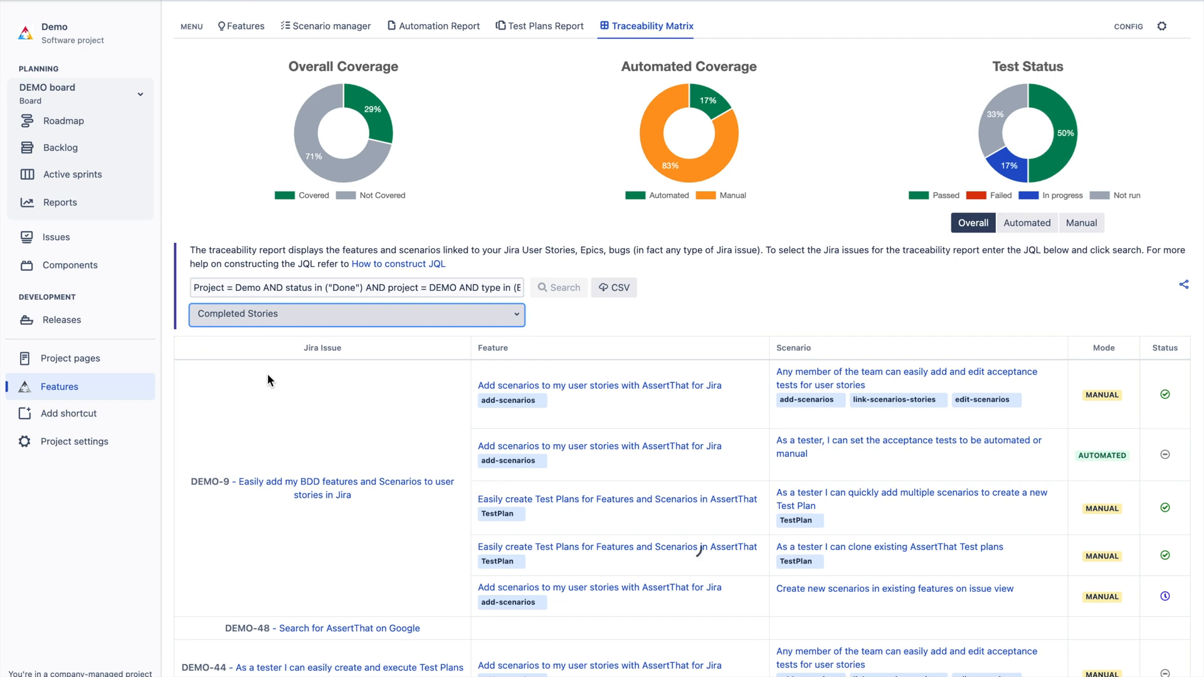
click(558, 287)
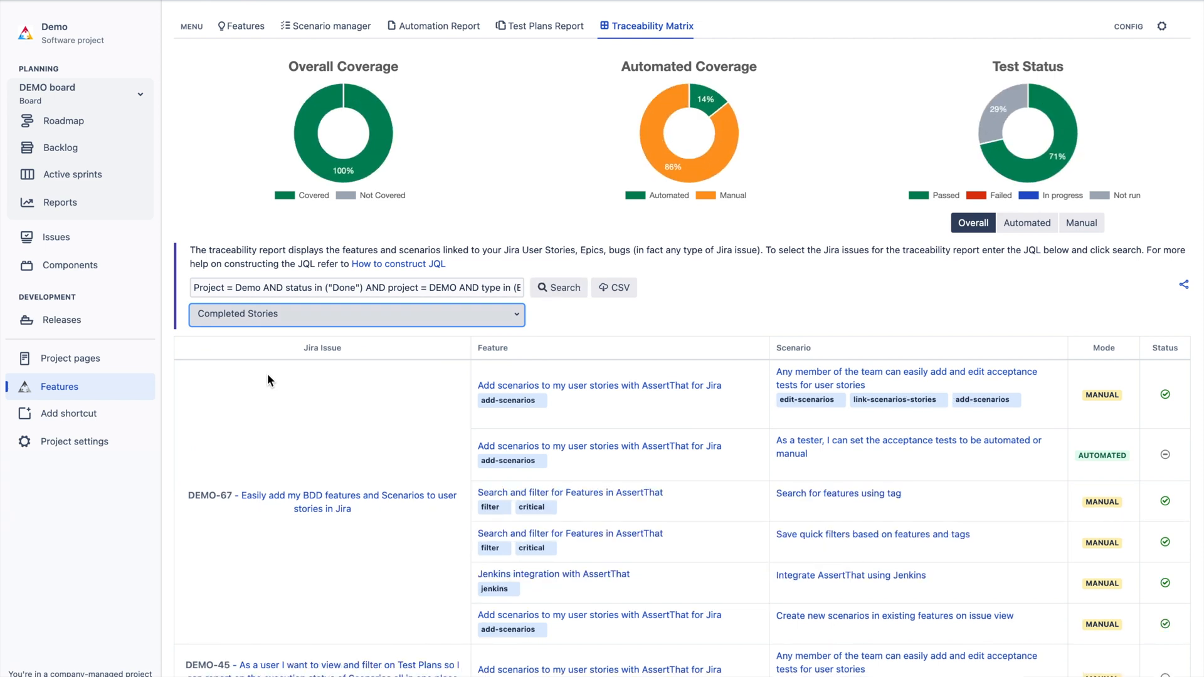
mouse_move(540, 25)
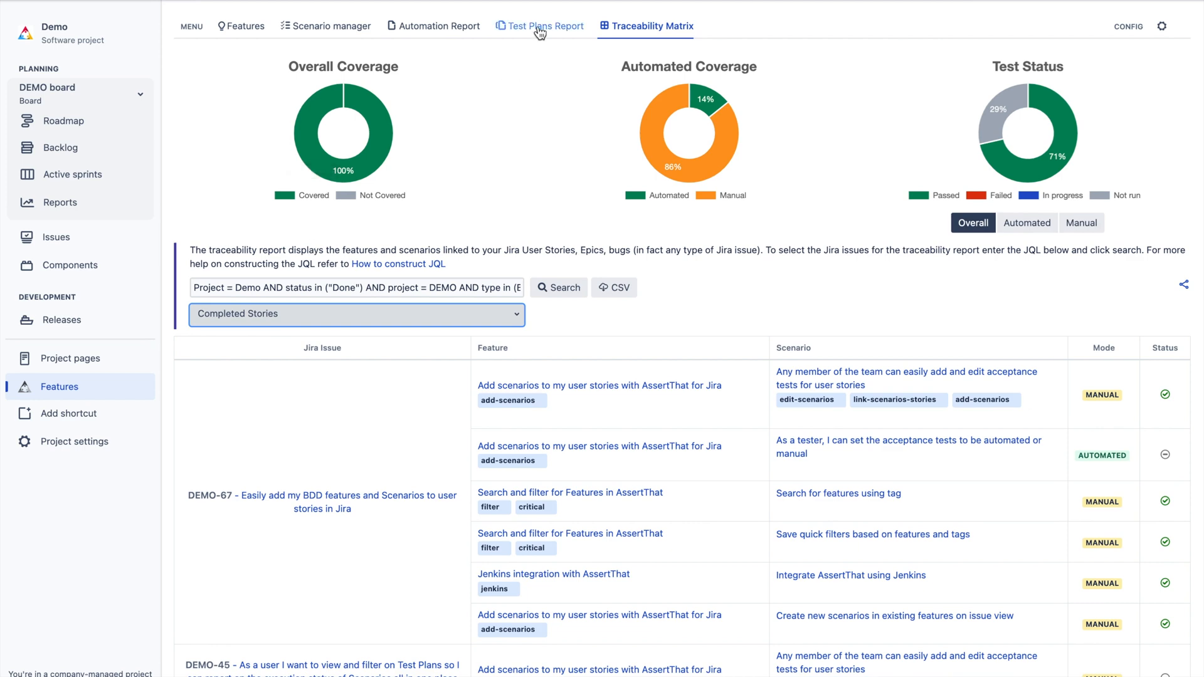
click(540, 25)
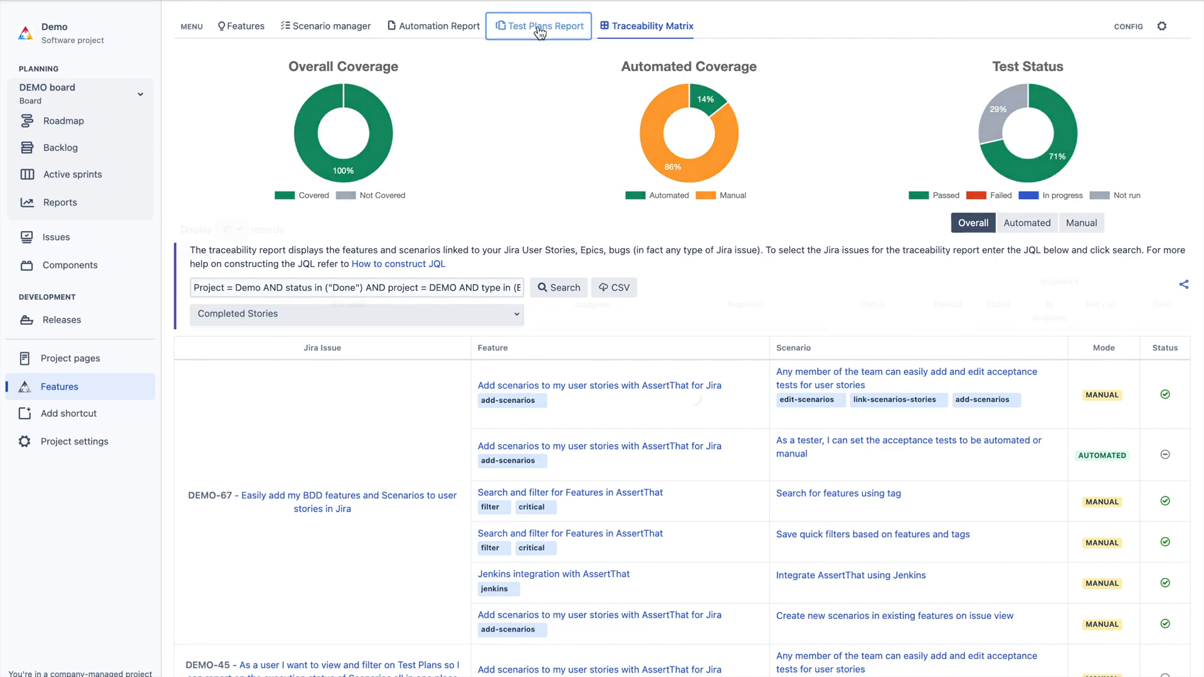
click(540, 25)
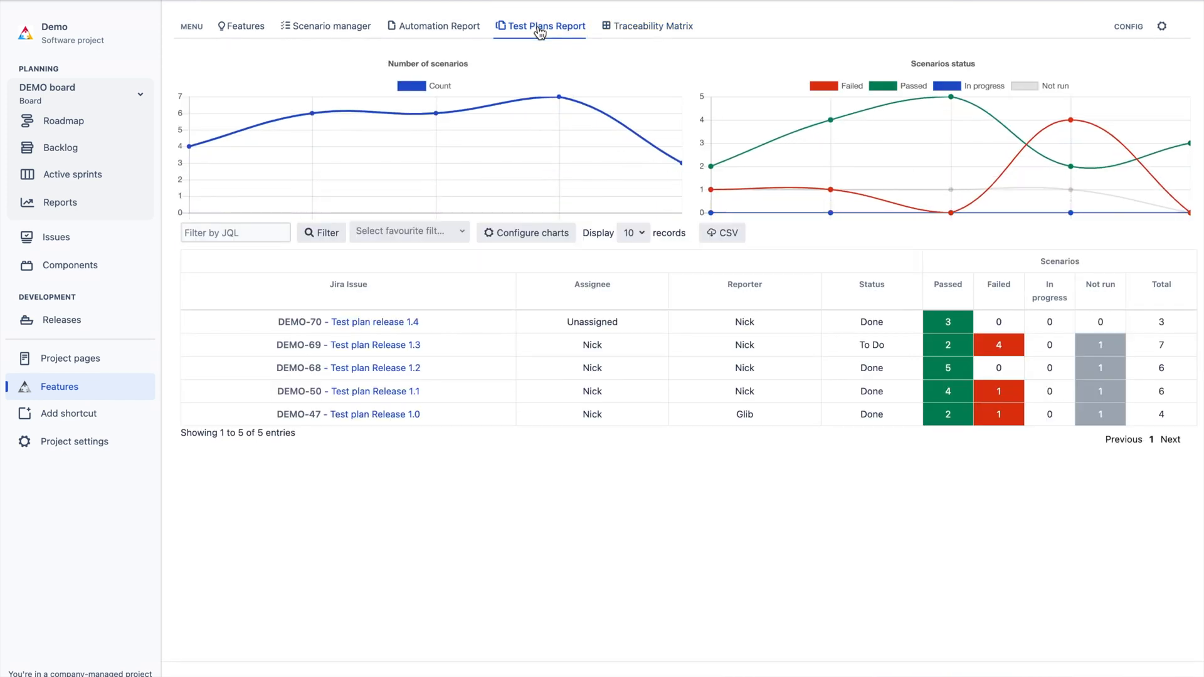
mouse_move(535, 47)
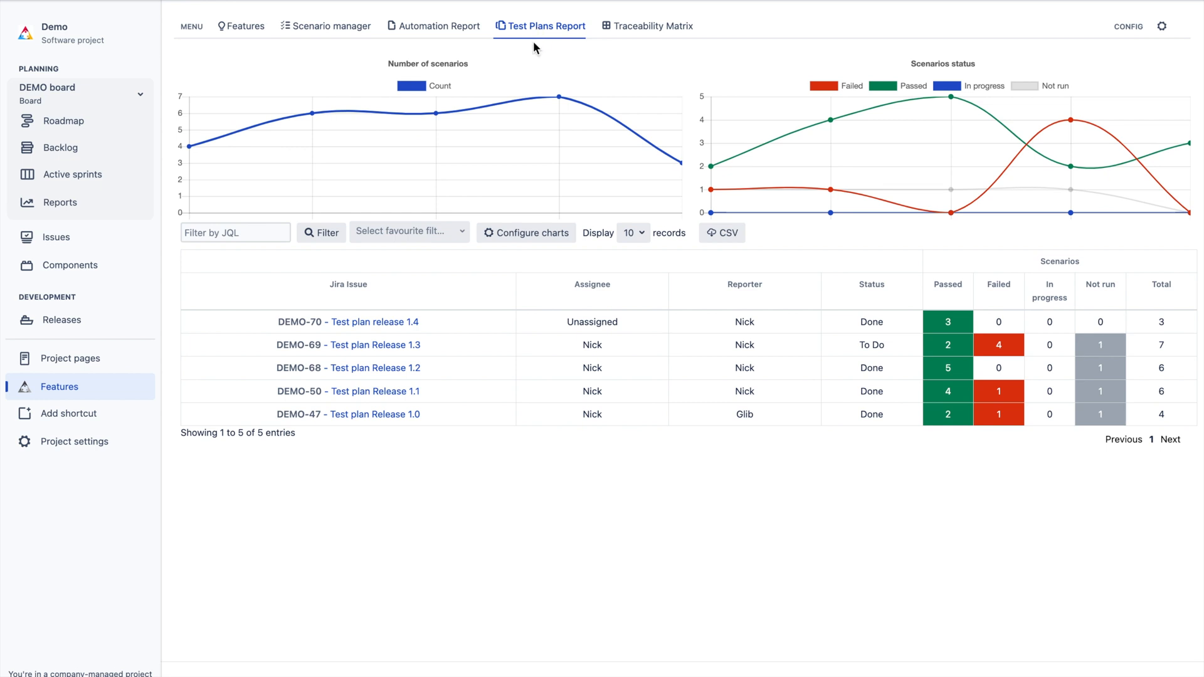